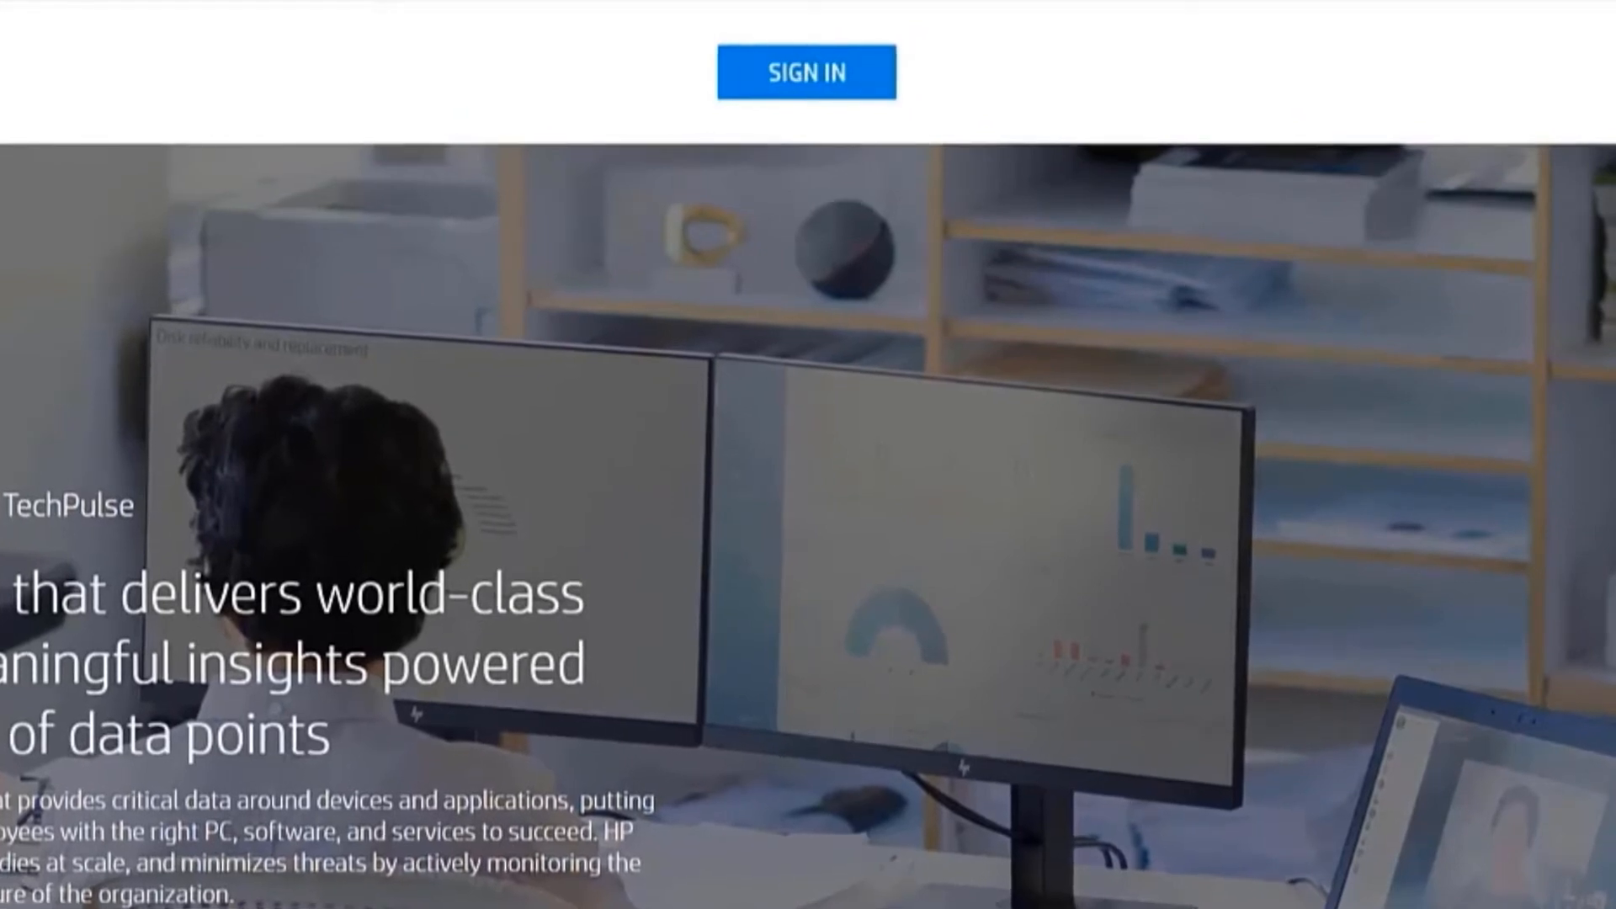
# Sign in to HP TechPulse by entering the HP account password and submitting.
pyautogui.click(804, 73)
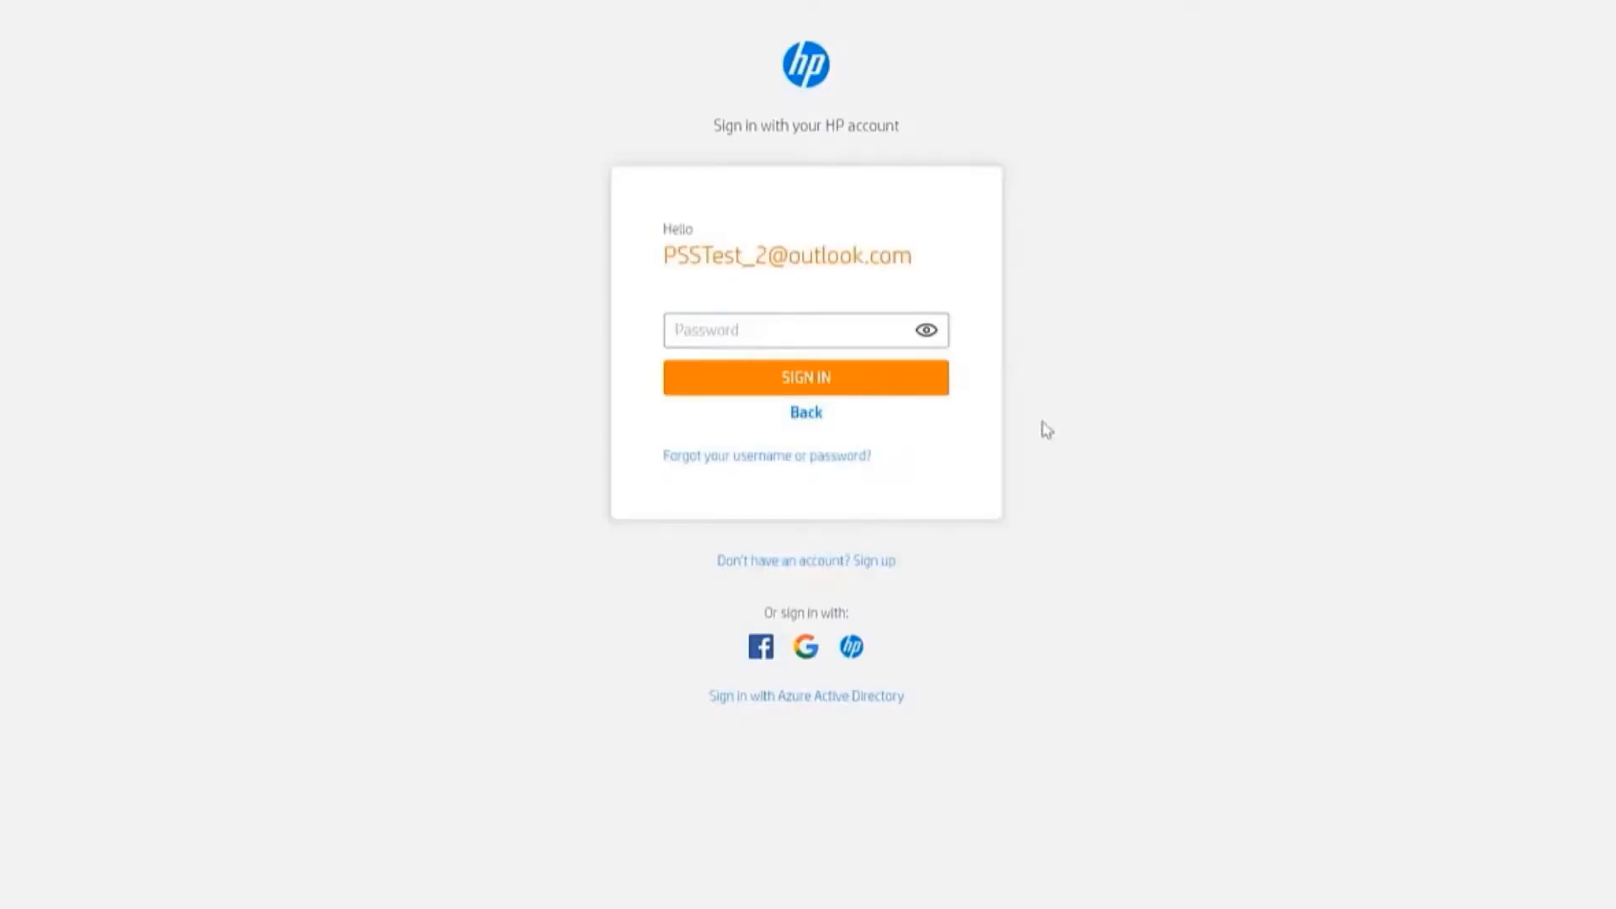
pyautogui.click(804, 376)
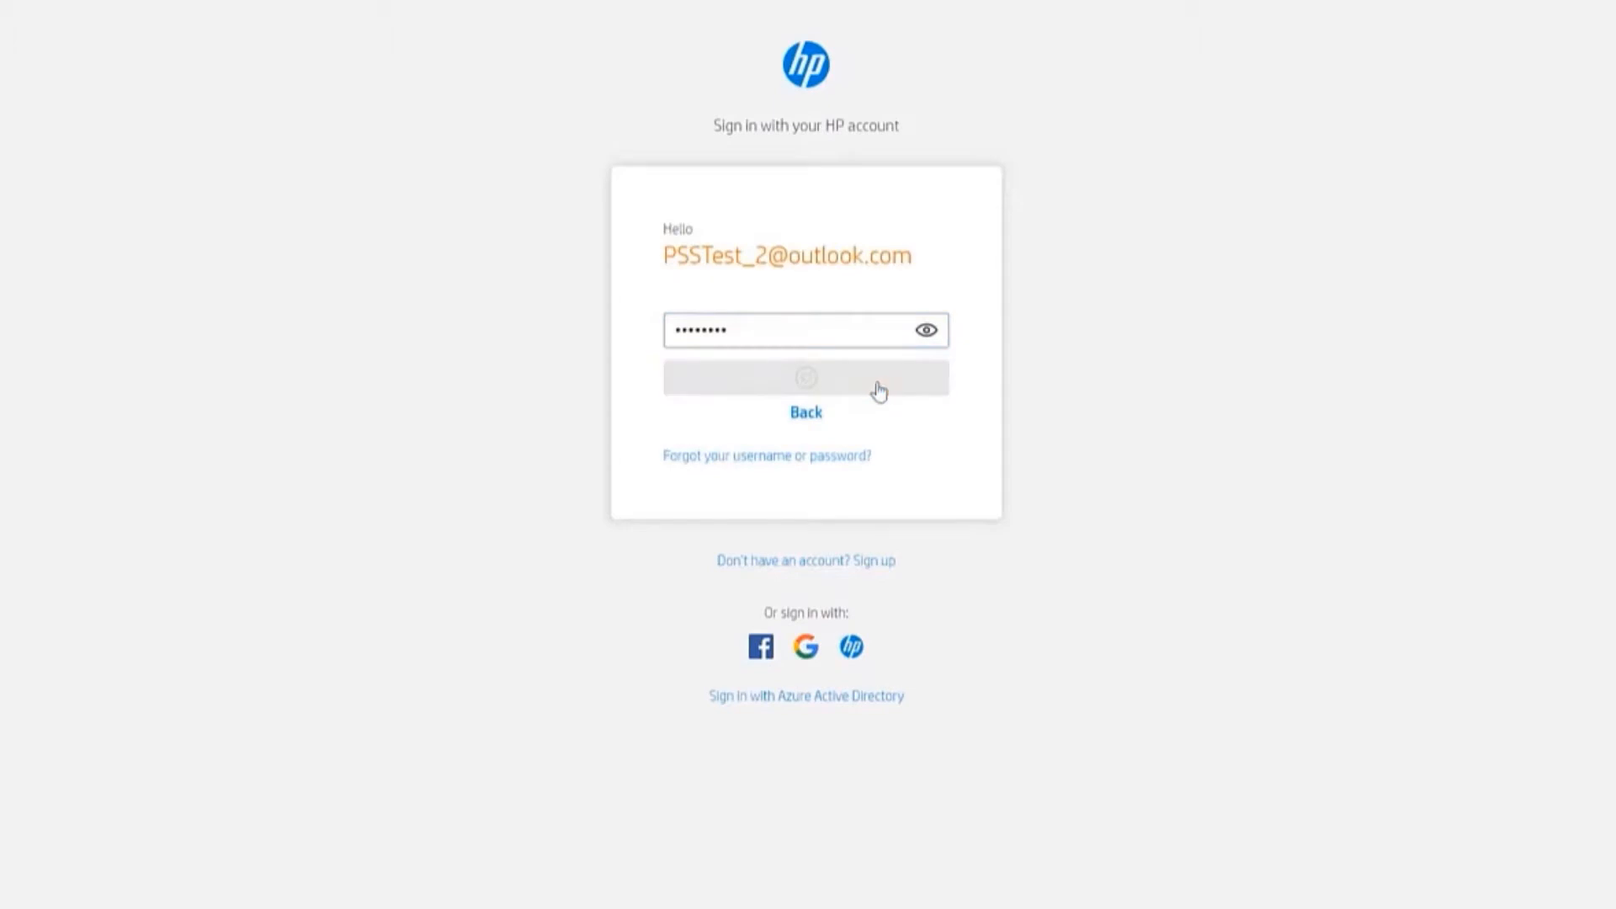
pyautogui.click(805, 376)
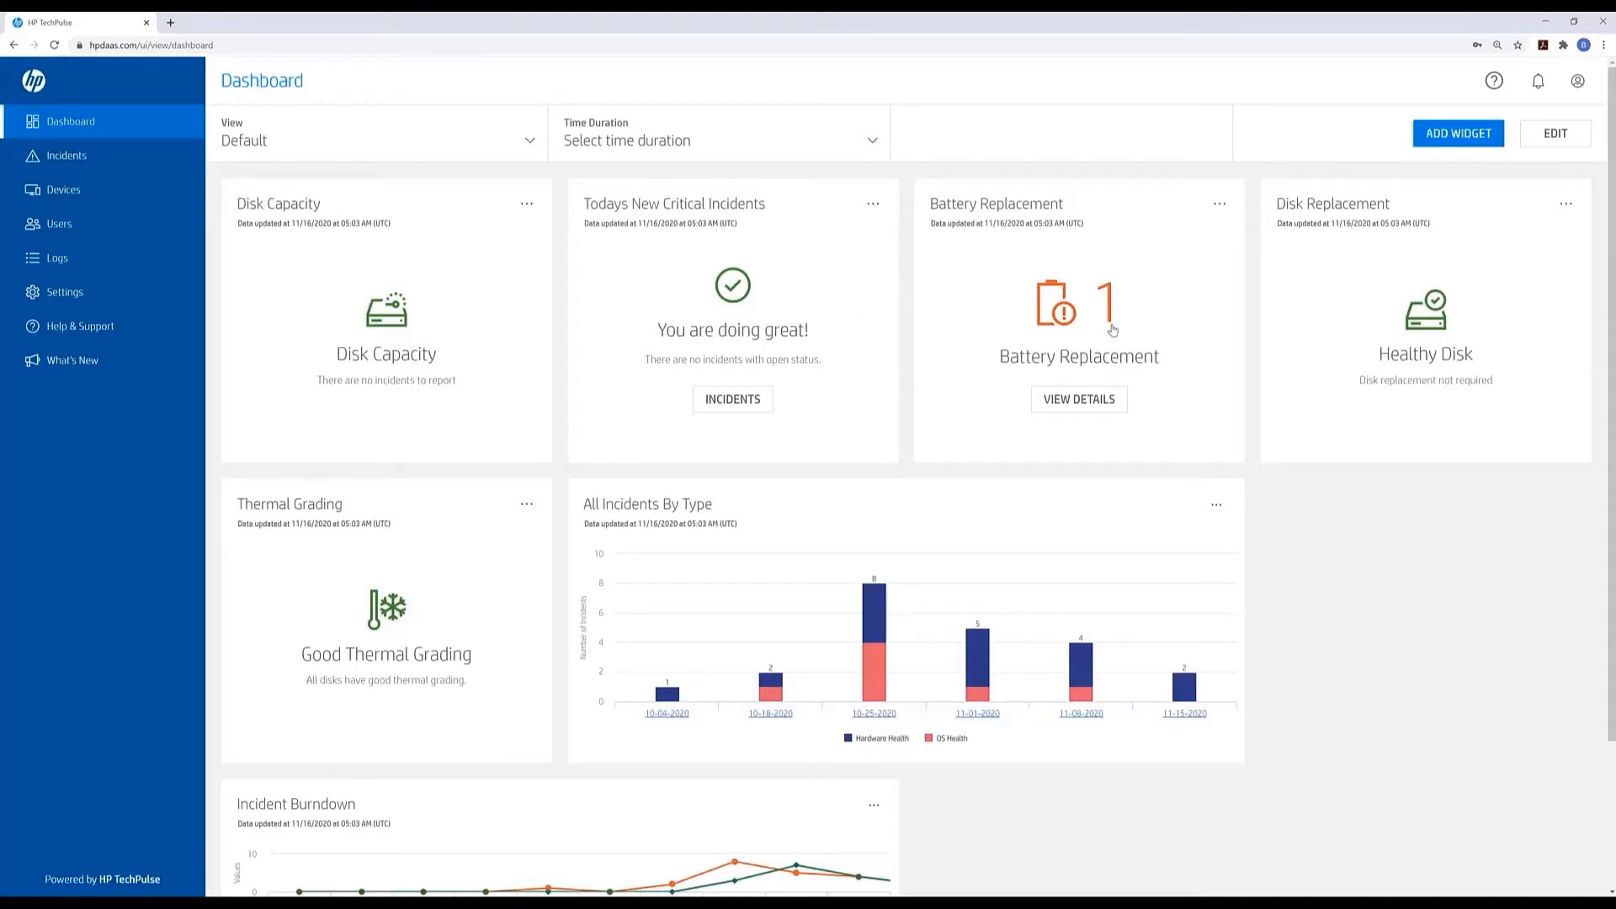
pyautogui.moveTo(1121, 368)
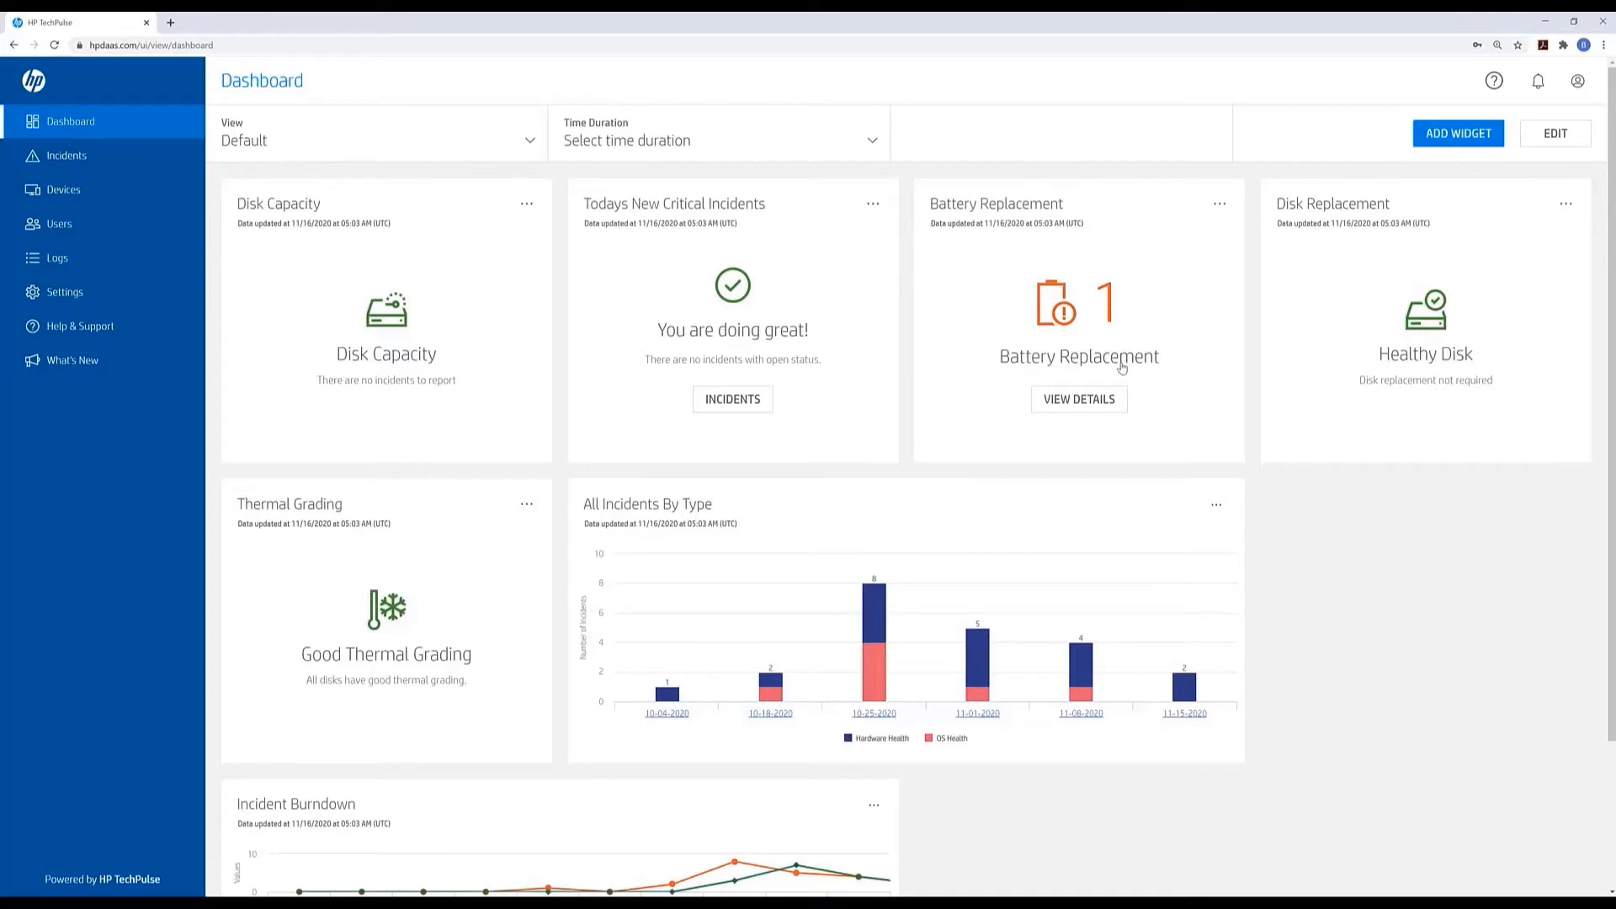
pyautogui.moveTo(1043, 754)
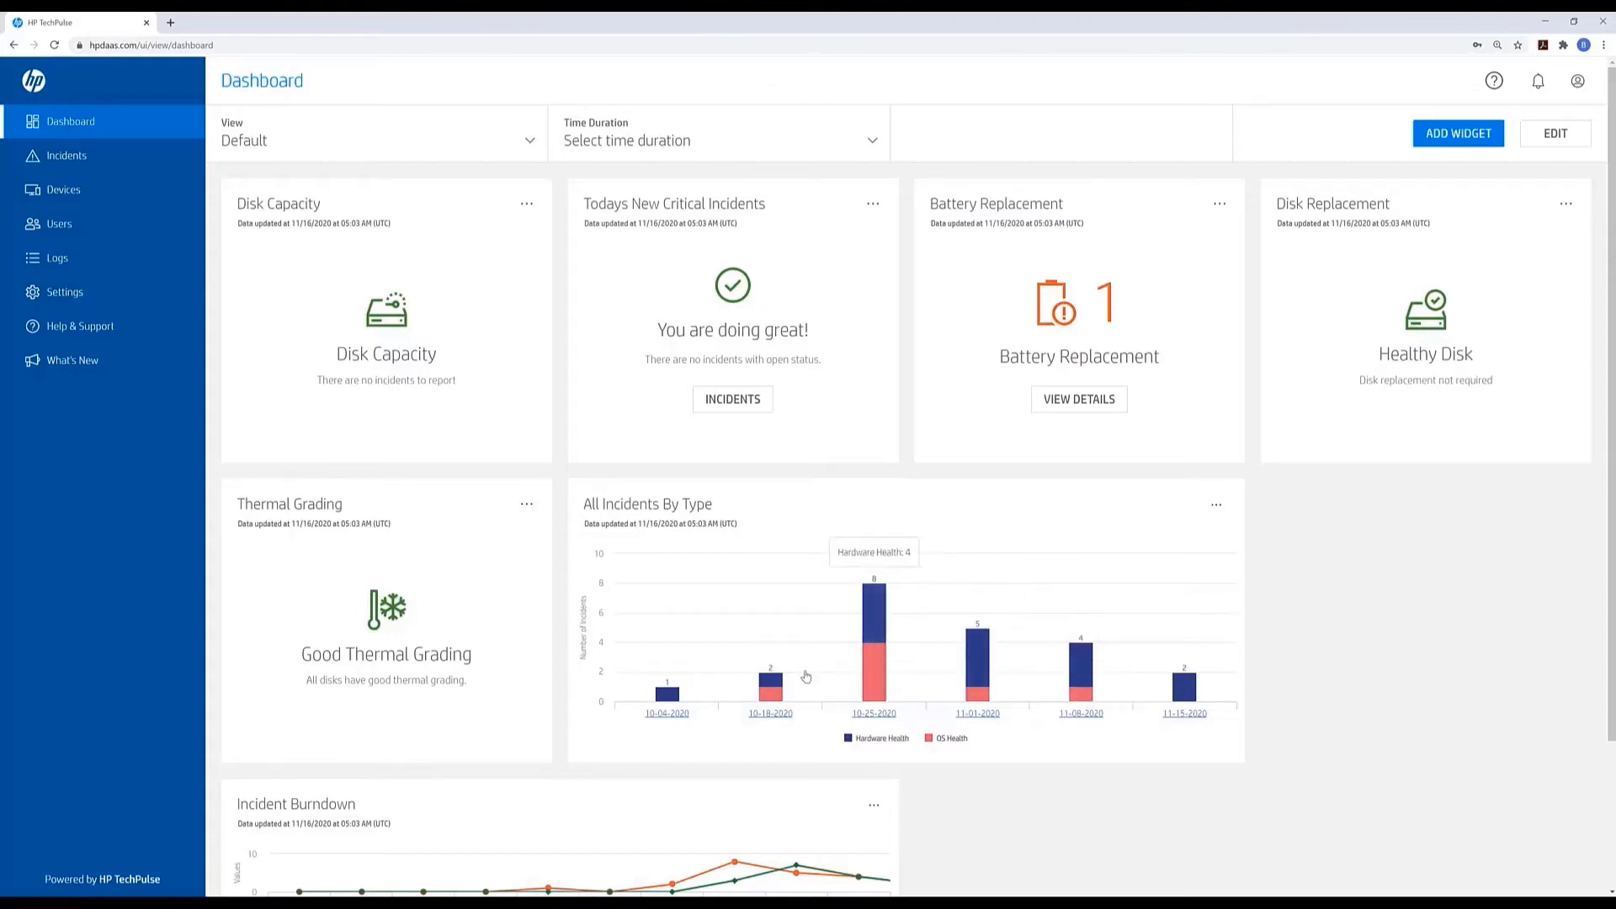
pyautogui.moveTo(873, 649)
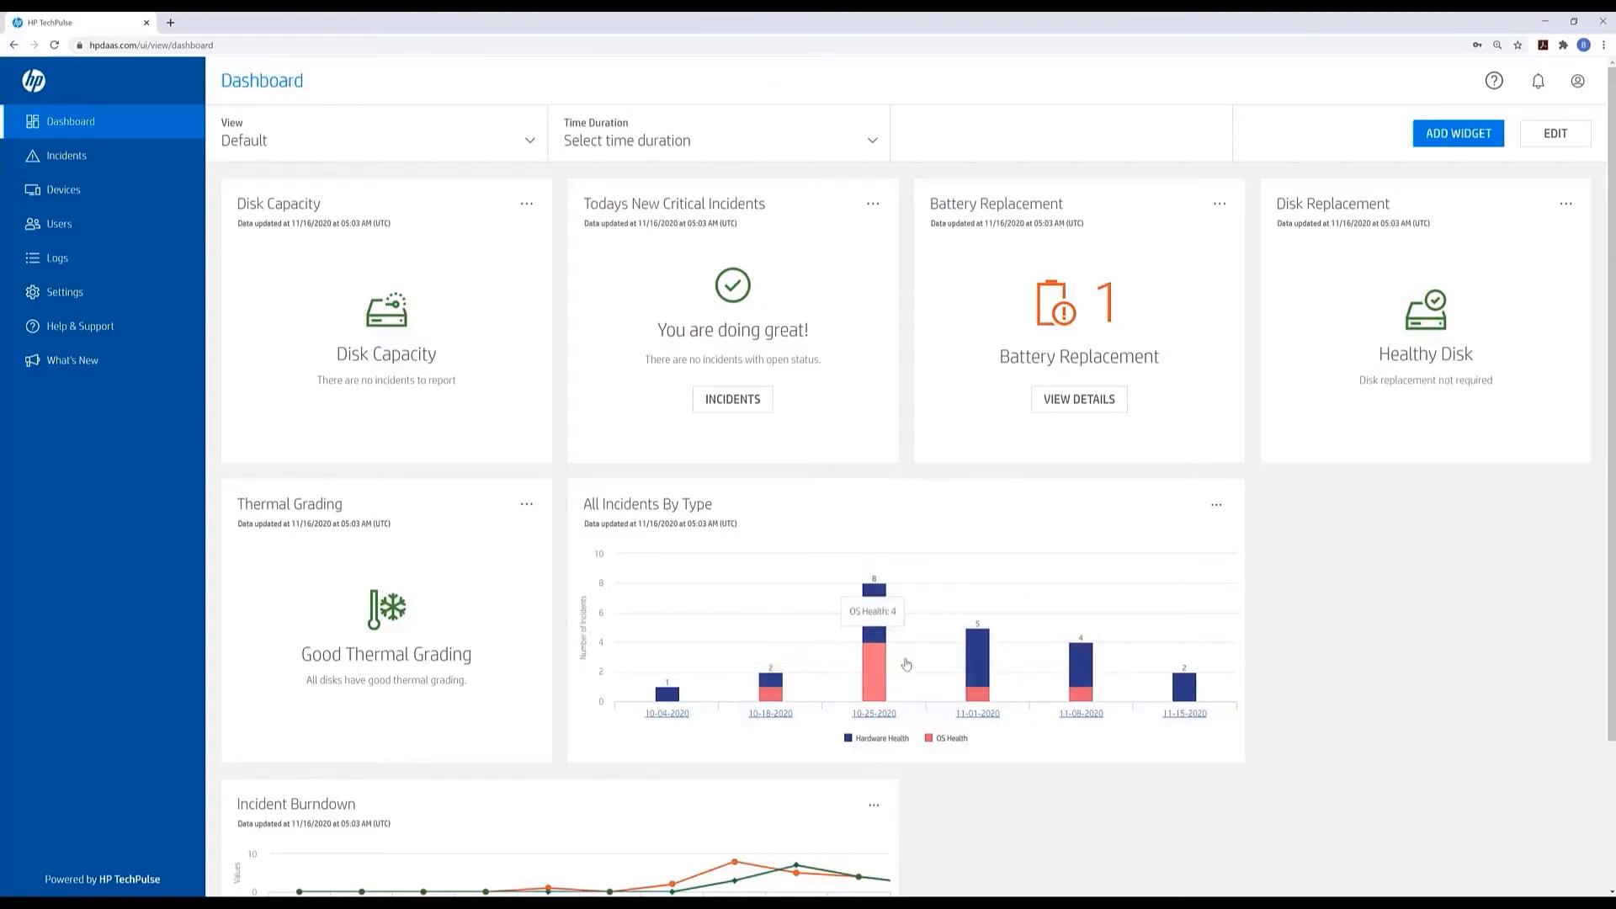
pyautogui.moveTo(1067, 702)
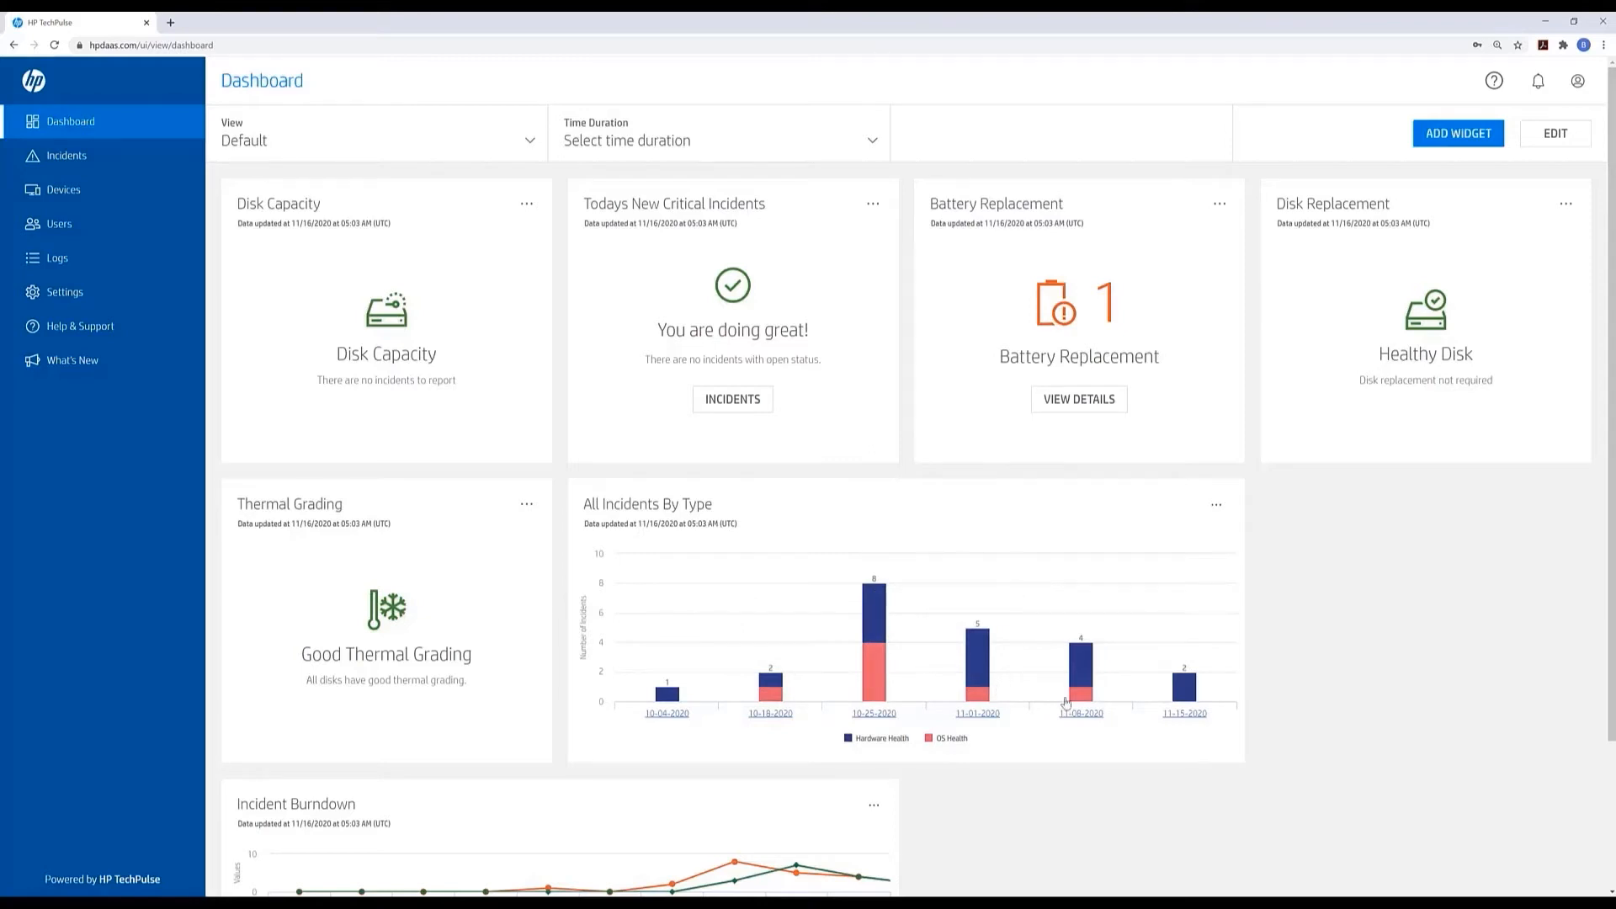
pyautogui.moveTo(1079, 669)
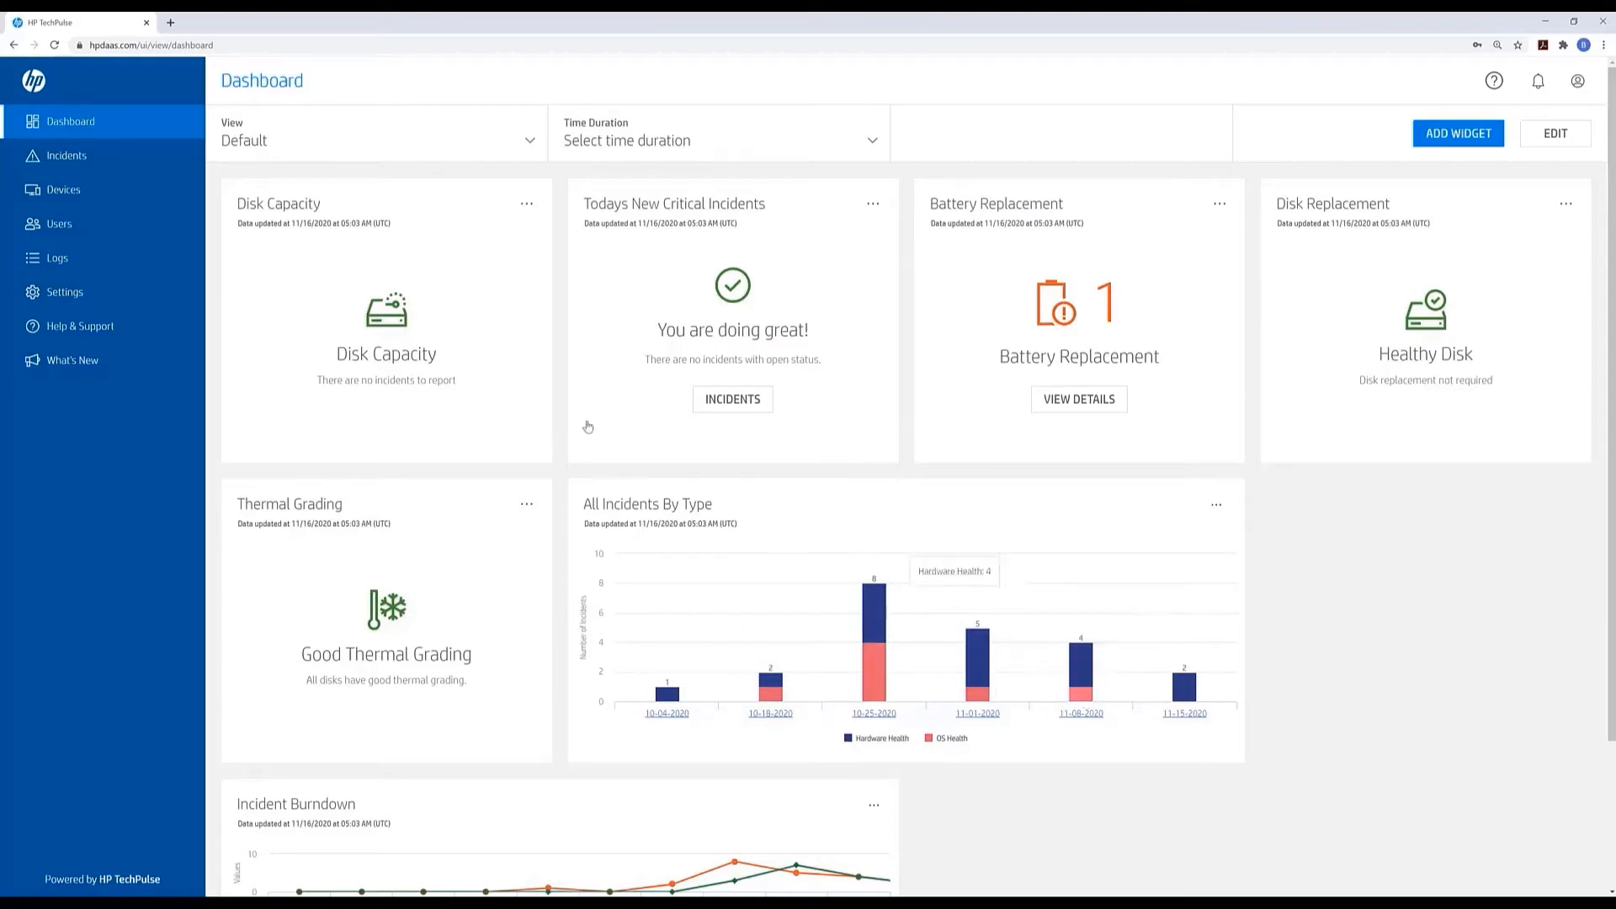
# Open Incidents to list the five Battery Predictive Failure/Recall incidents.
pyautogui.click(66, 156)
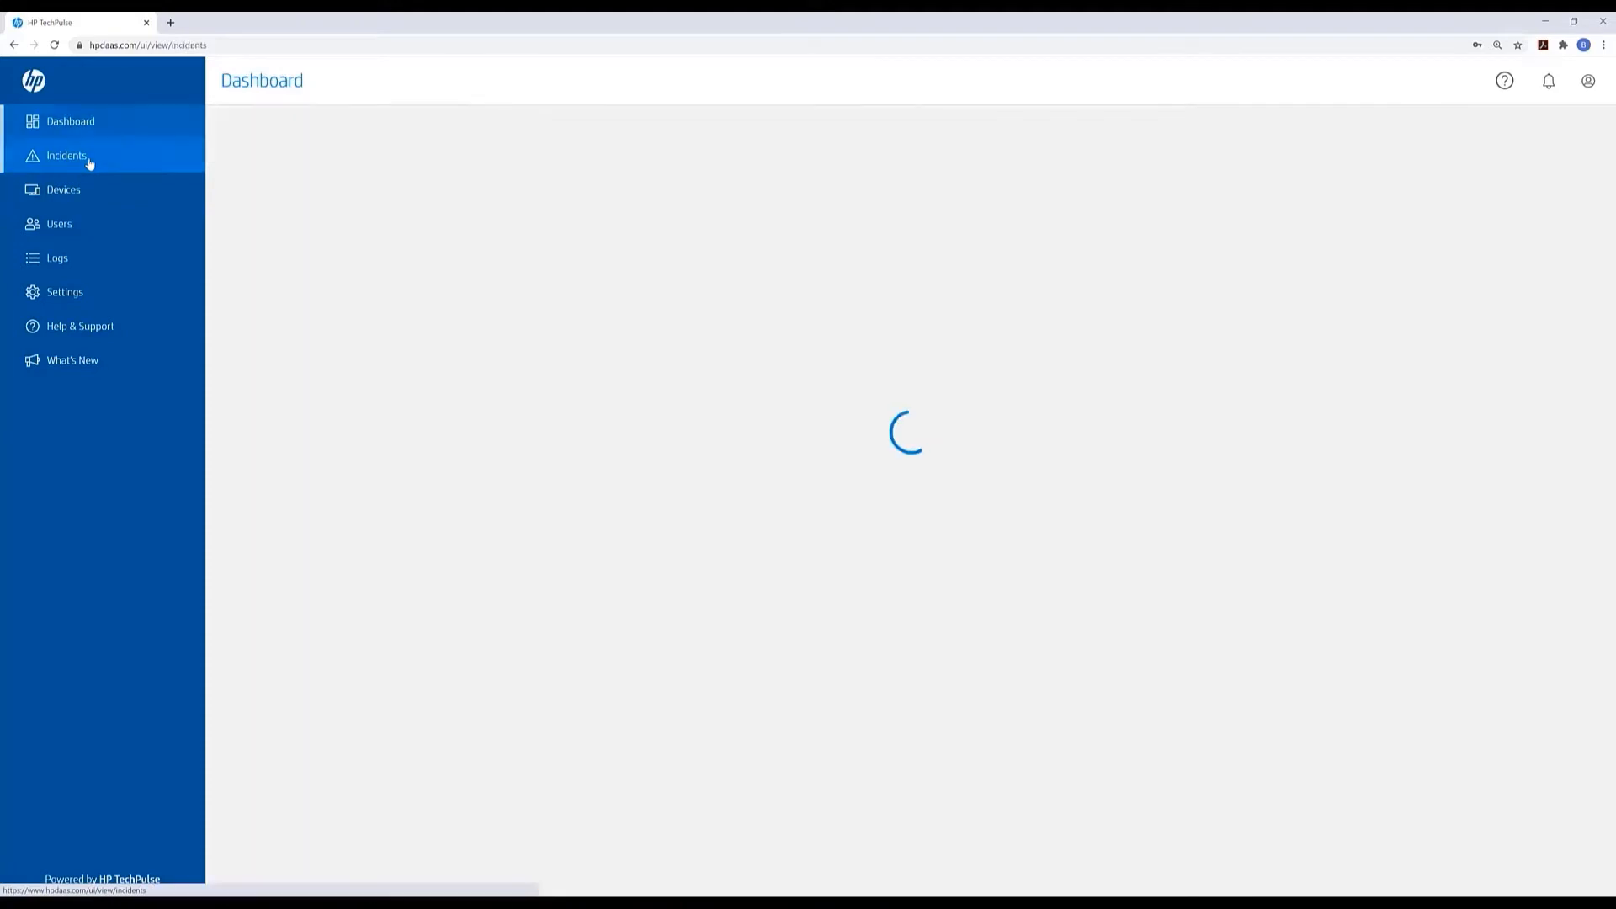
pyautogui.click(66, 155)
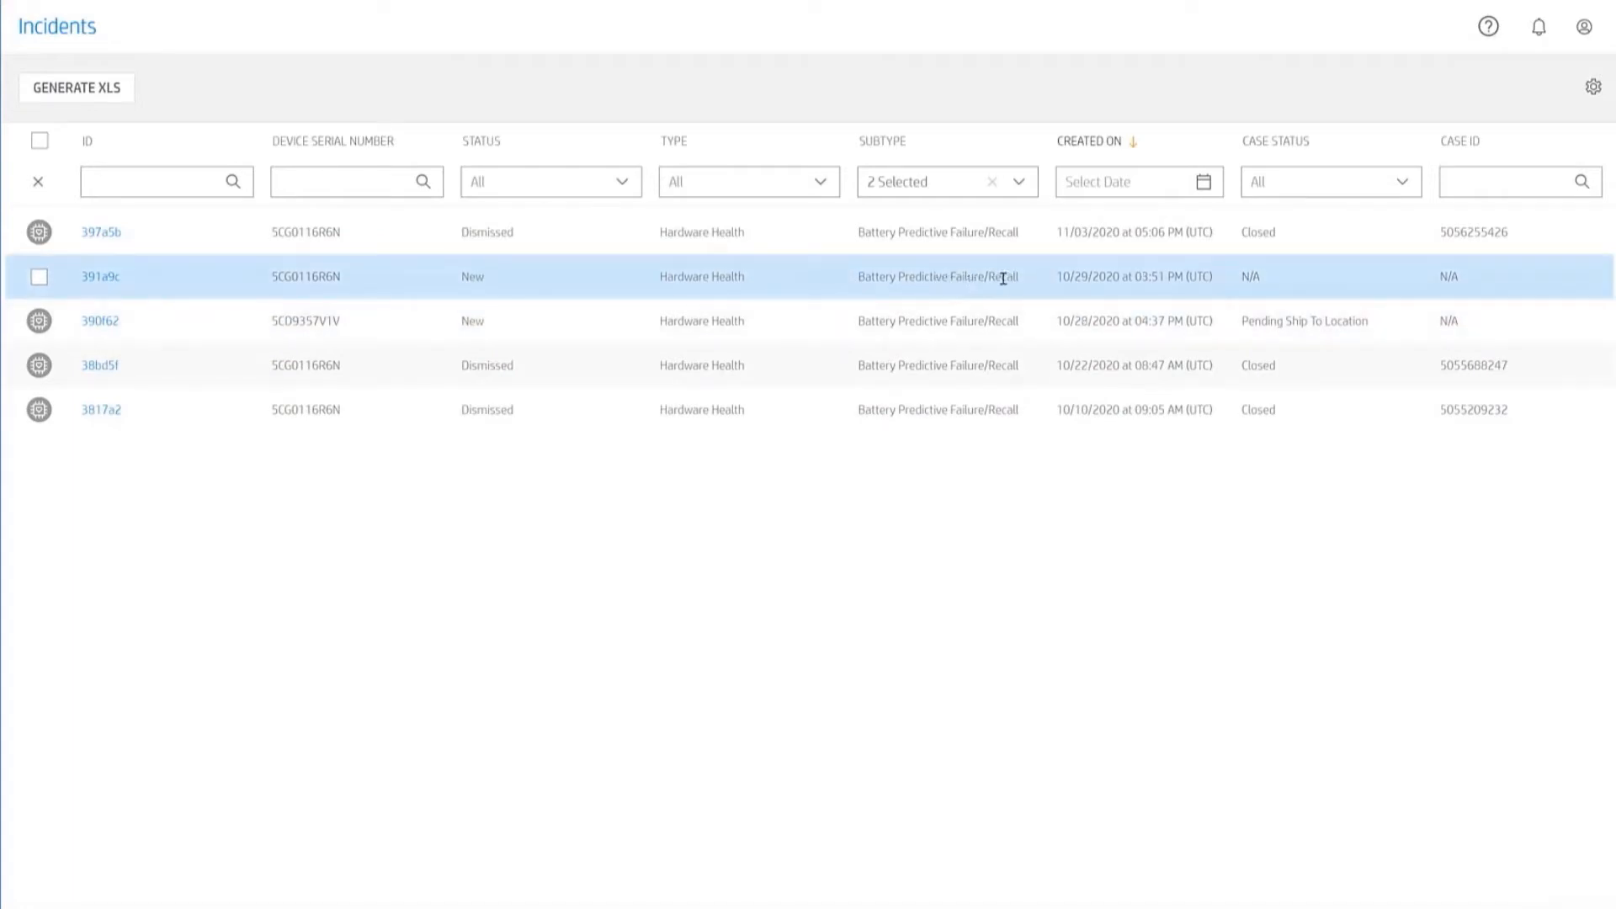
pyautogui.moveTo(101, 279)
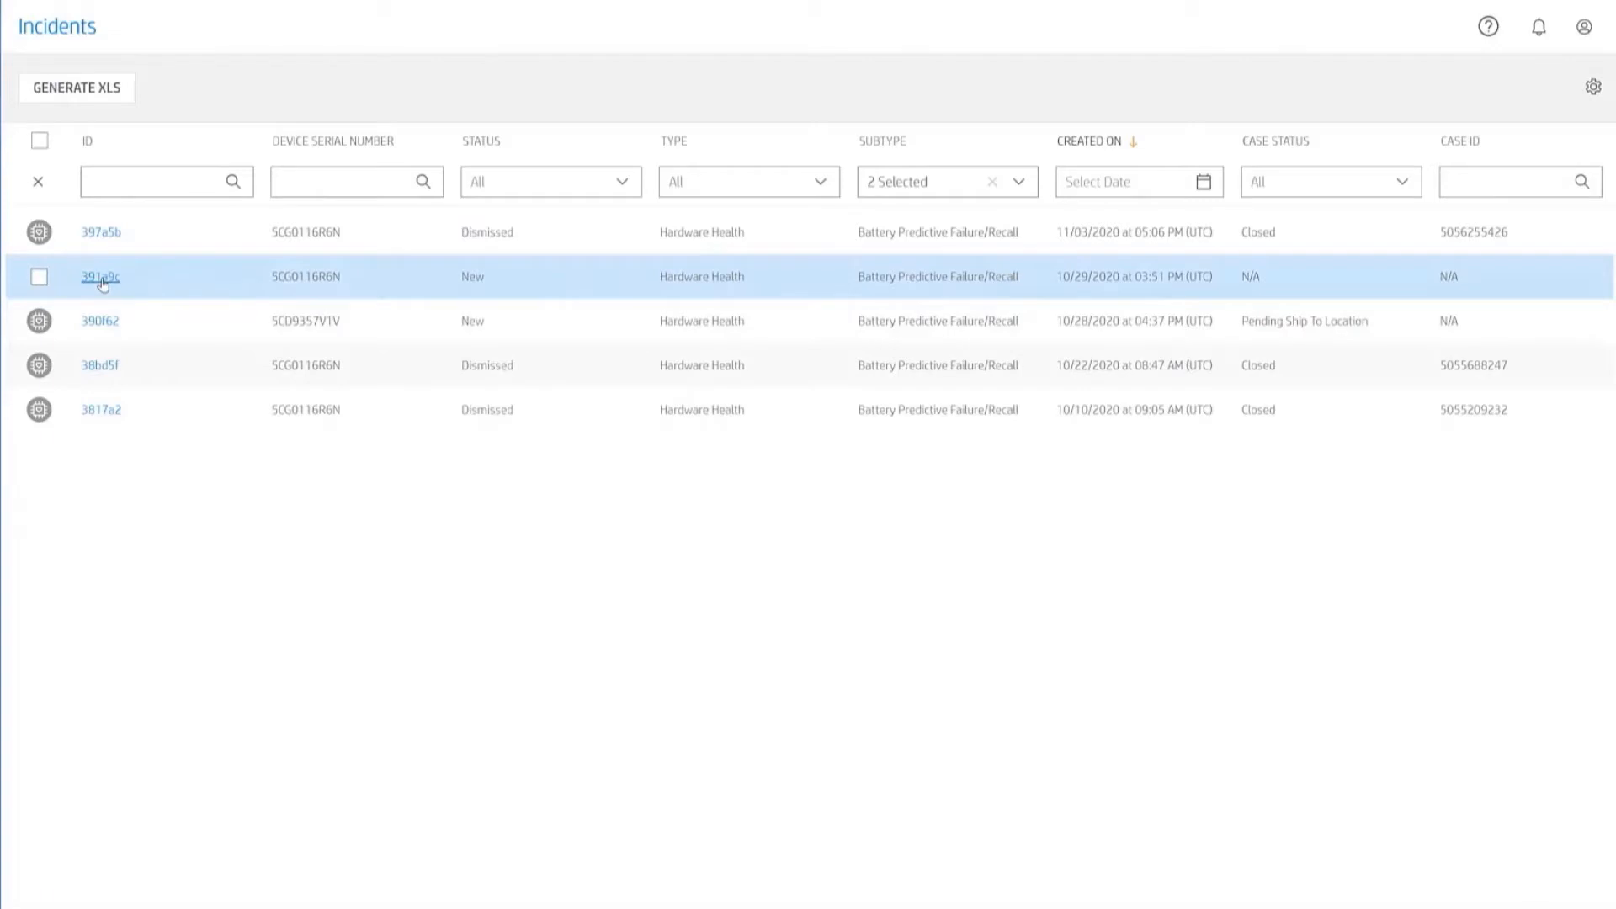
# Open the Overview page of battery incident 391a9c.
pyautogui.click(99, 276)
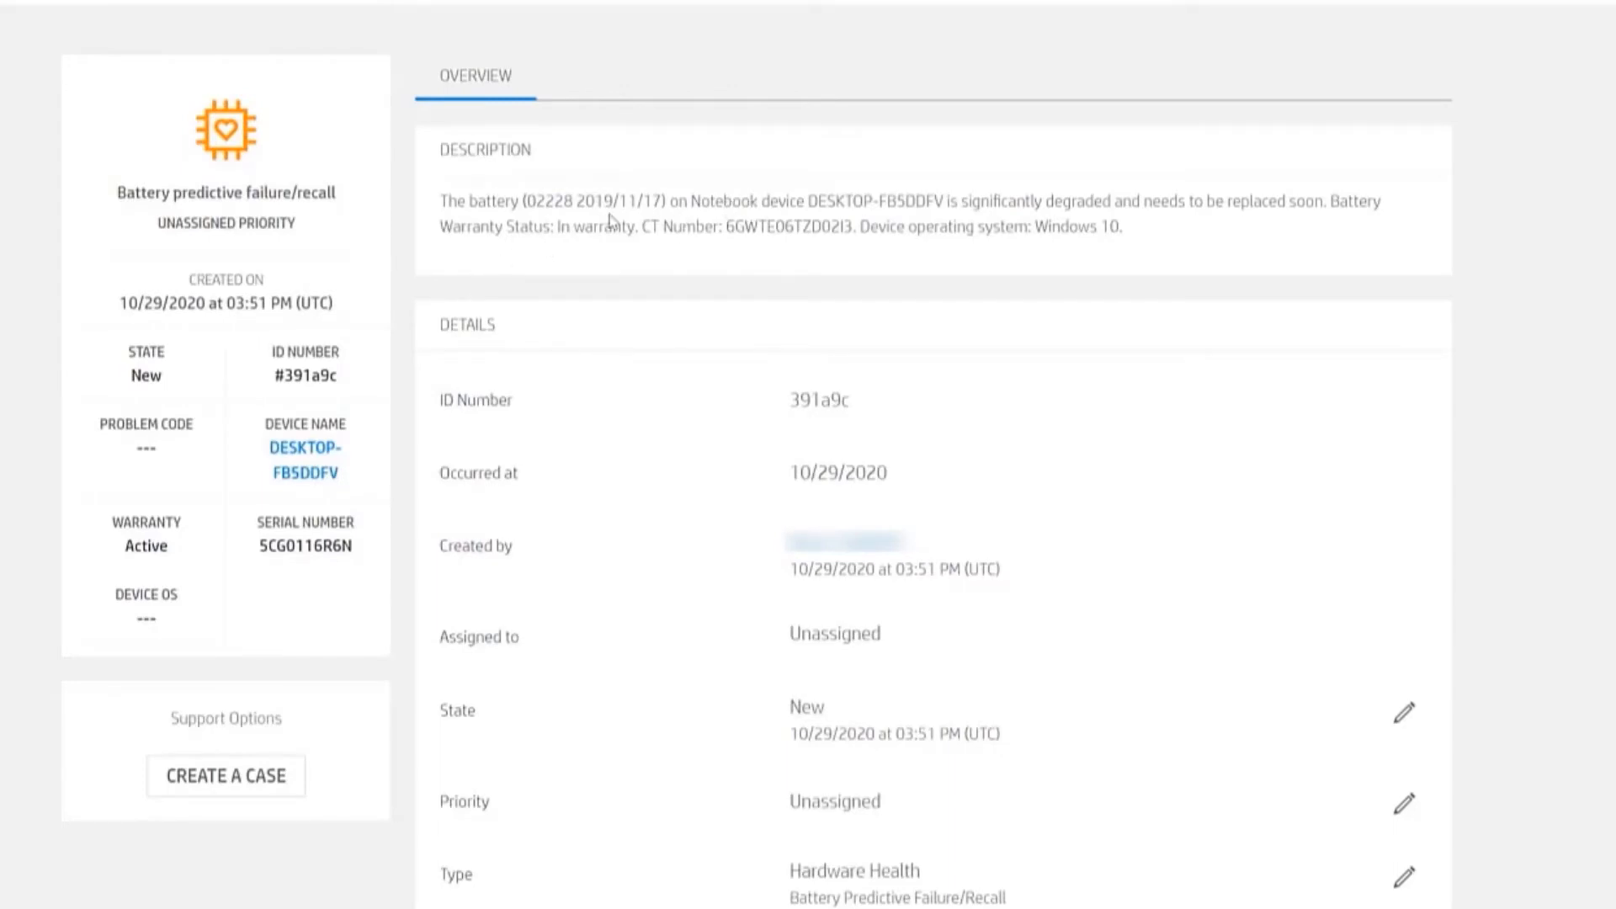
pyautogui.moveTo(665, 203)
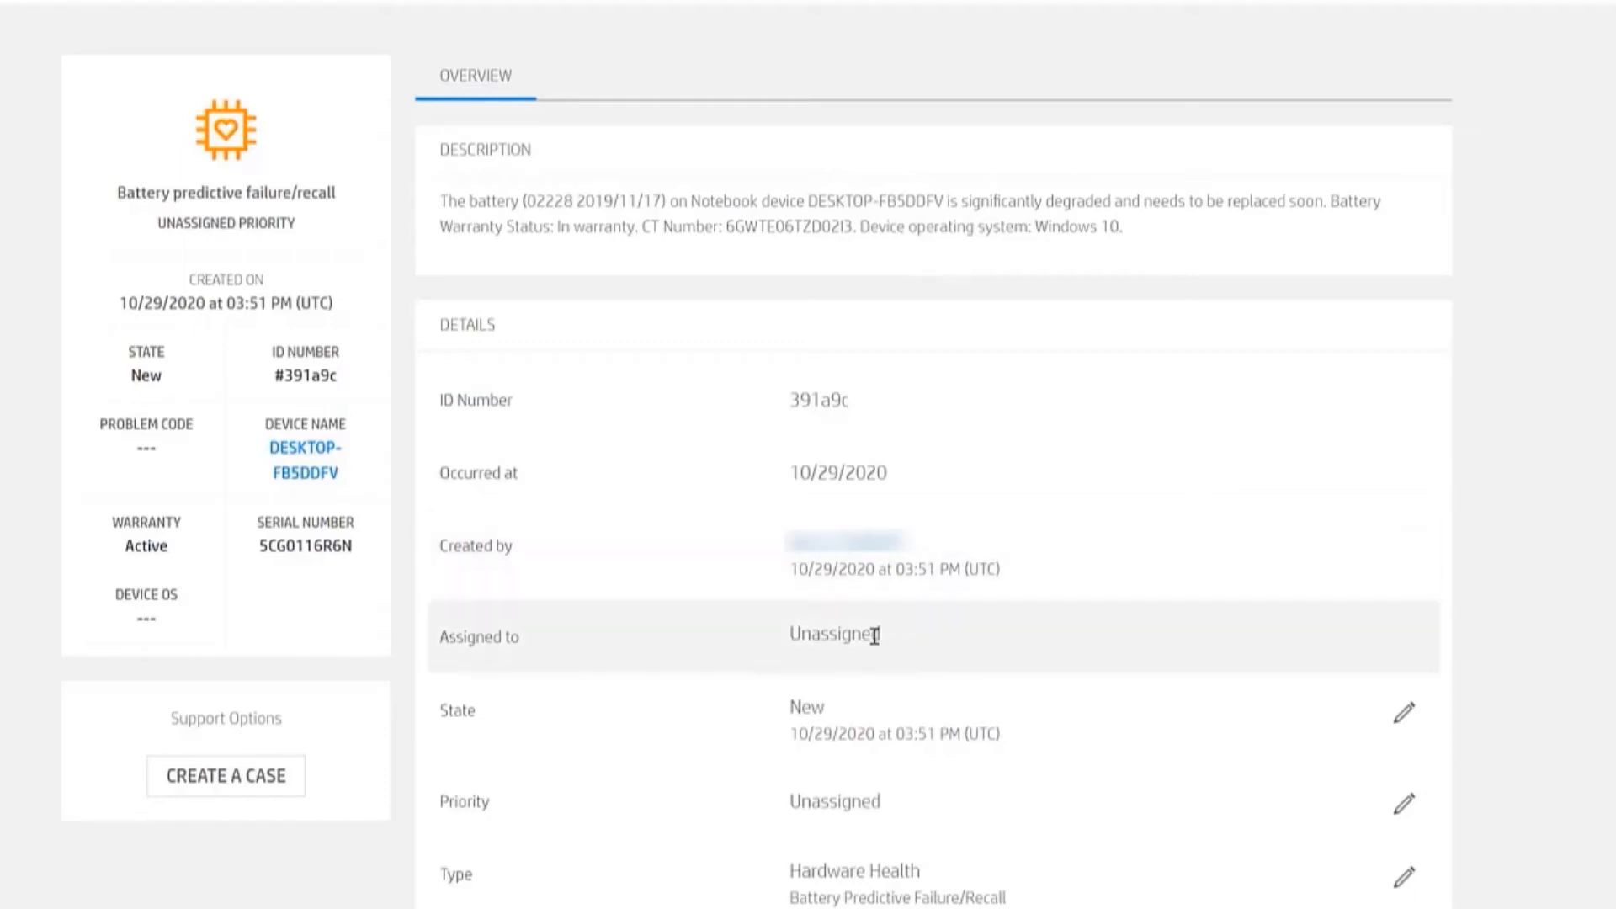
pyautogui.moveTo(638, 730)
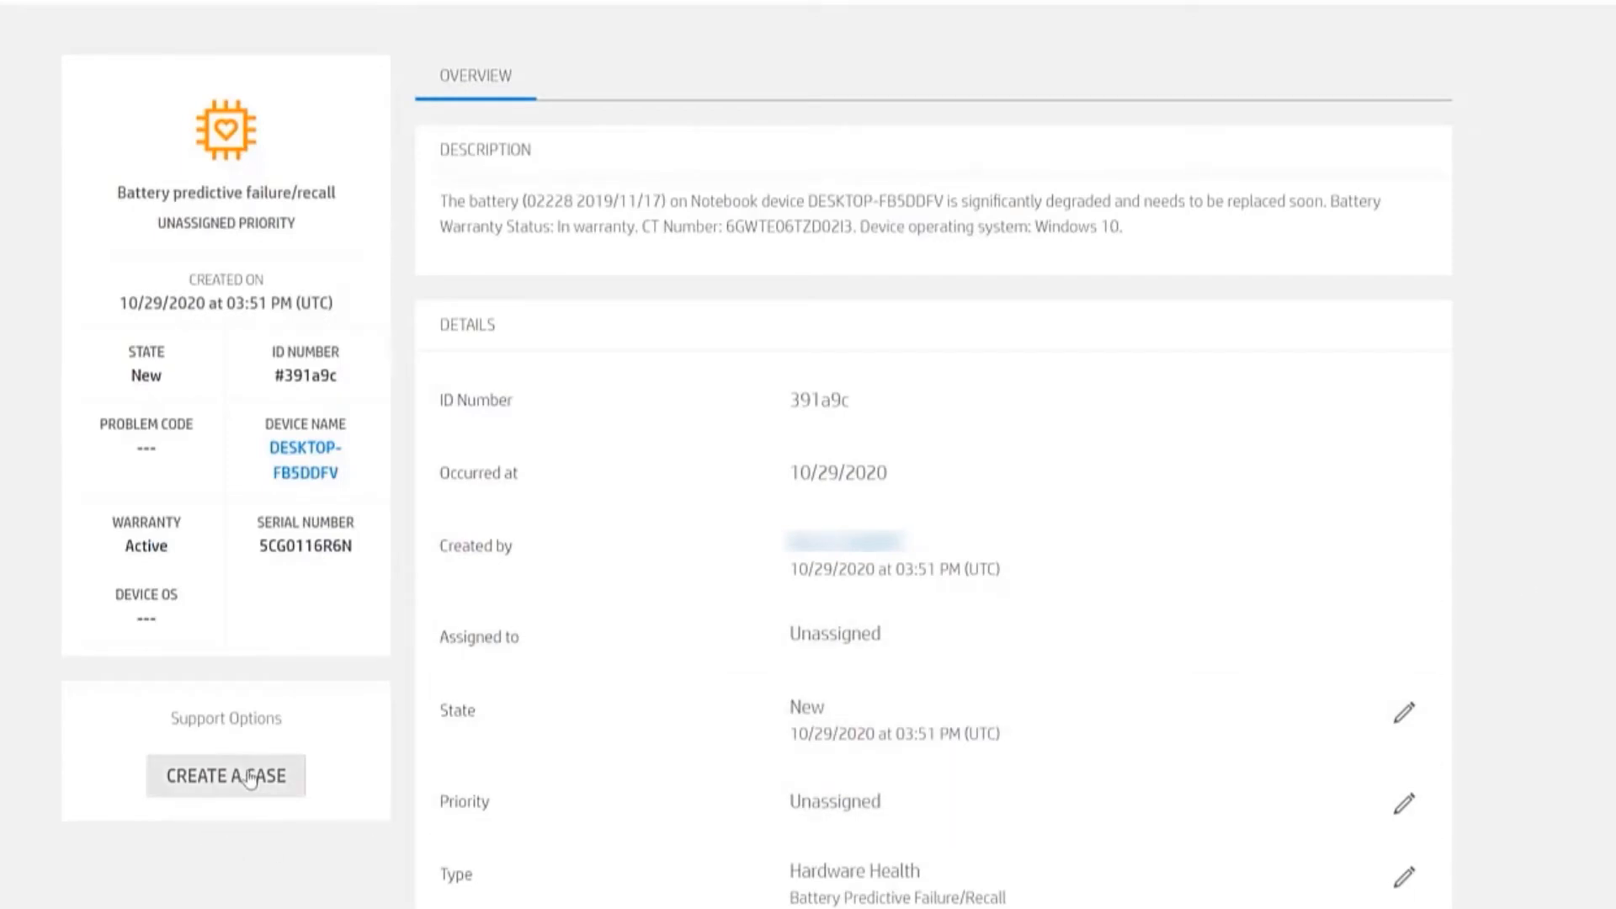
# Create a case, commenting that the notebook holds only 1.5 hours of charge unplugged.
pyautogui.click(225, 775)
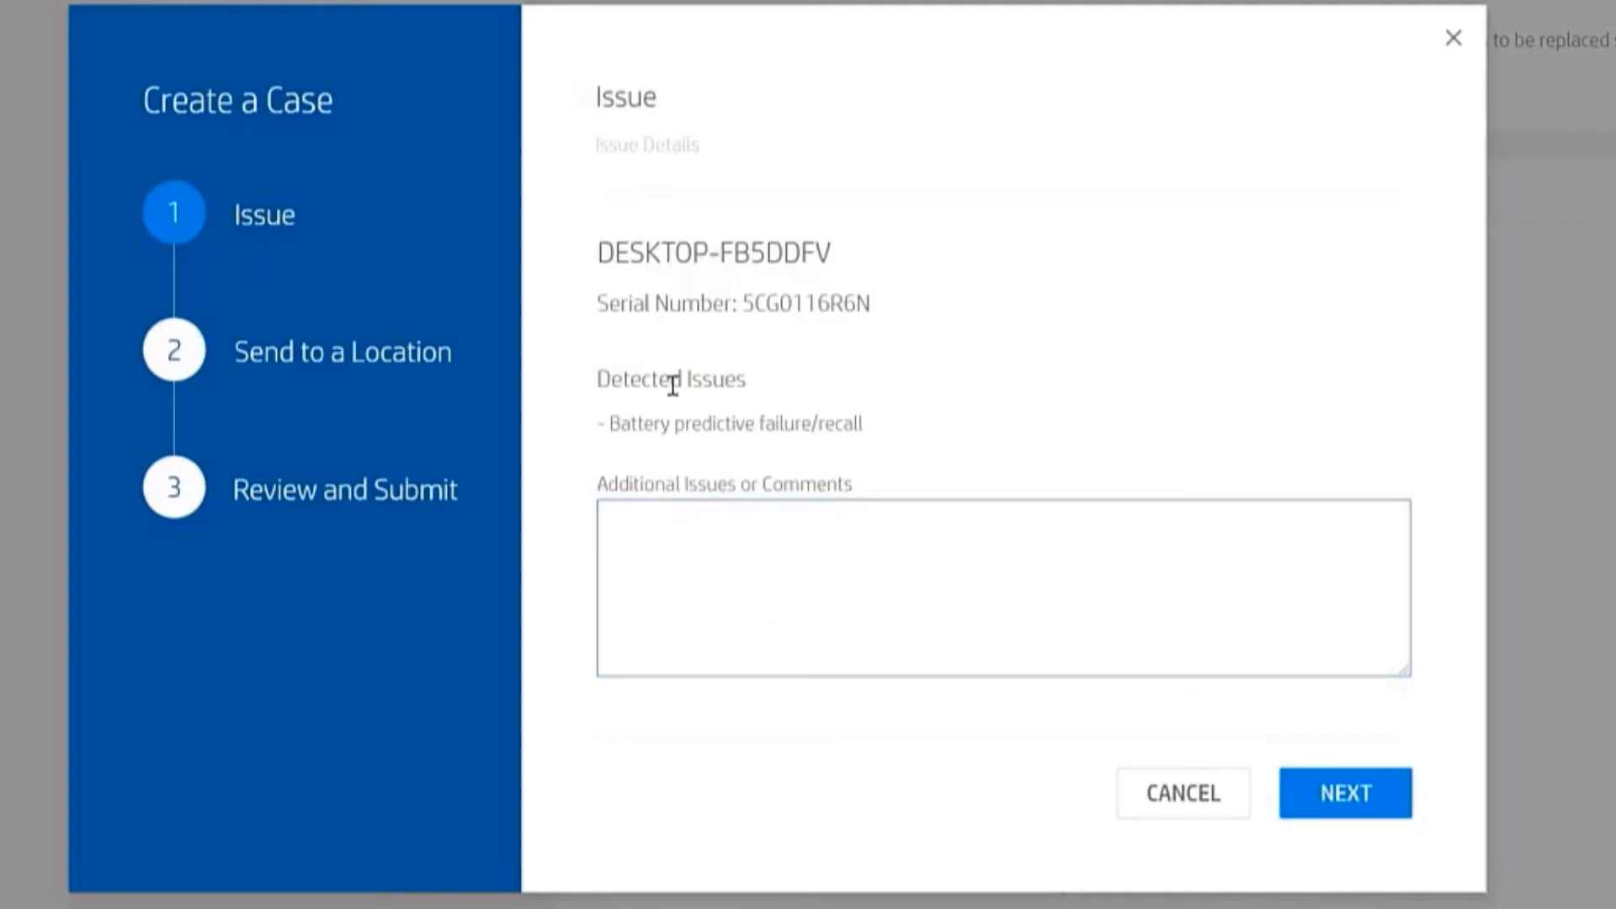
pyautogui.click(762, 588)
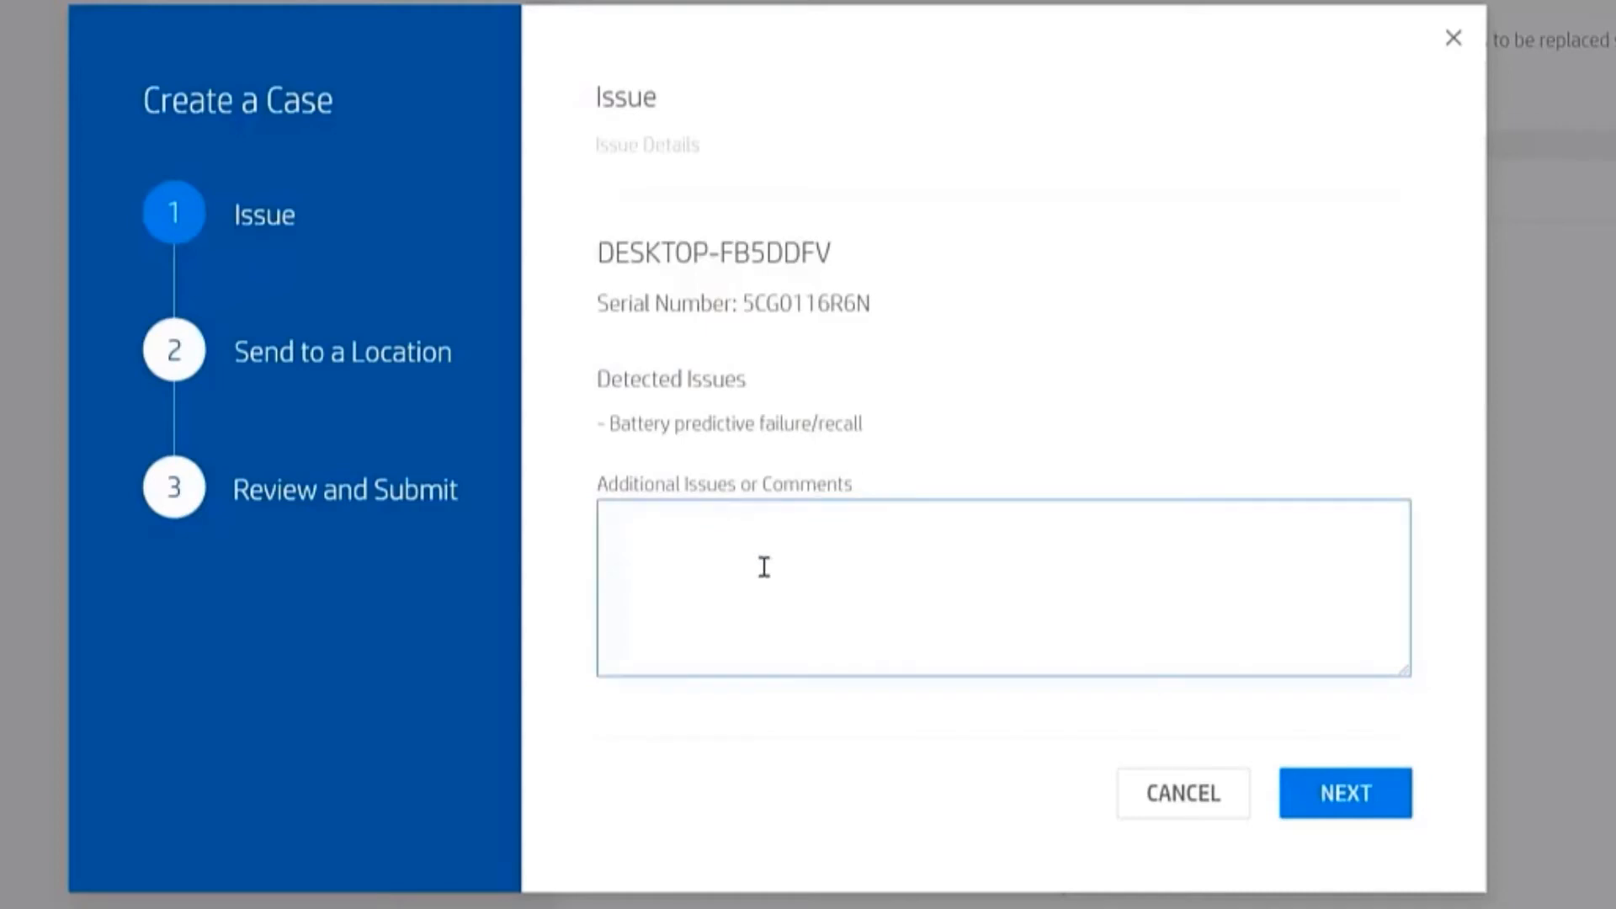
pyautogui.write('This notebook PC can only hold a change of 1.5 hours after being unplugged from the docking station.')
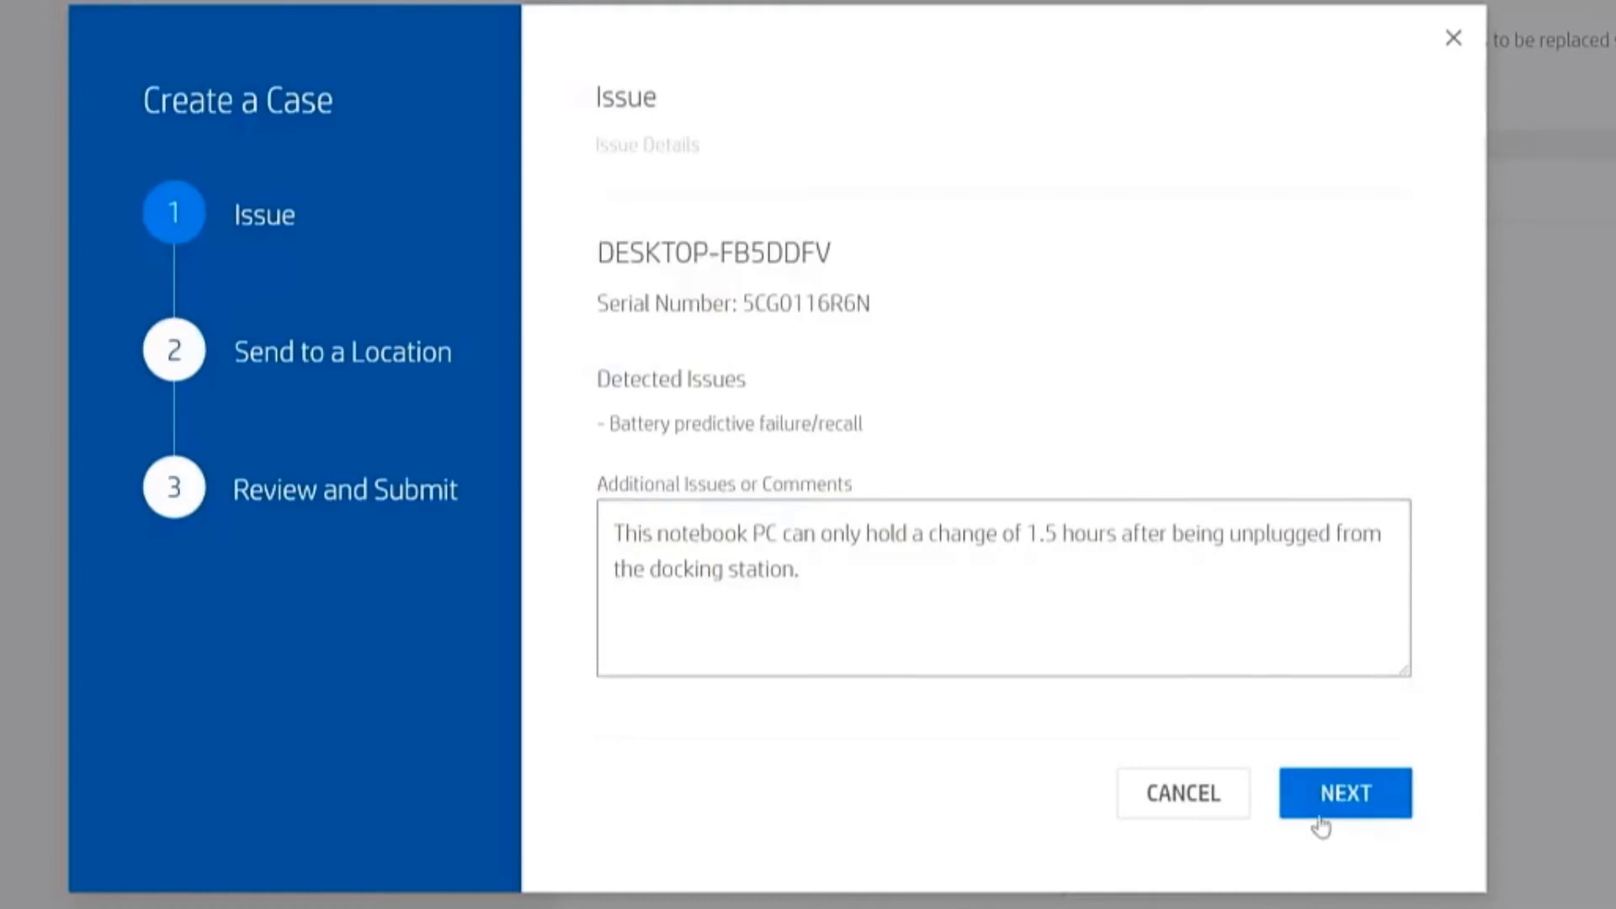
# Advance to Send to a Location and bring up the New Shipping Location form.
pyautogui.click(1344, 792)
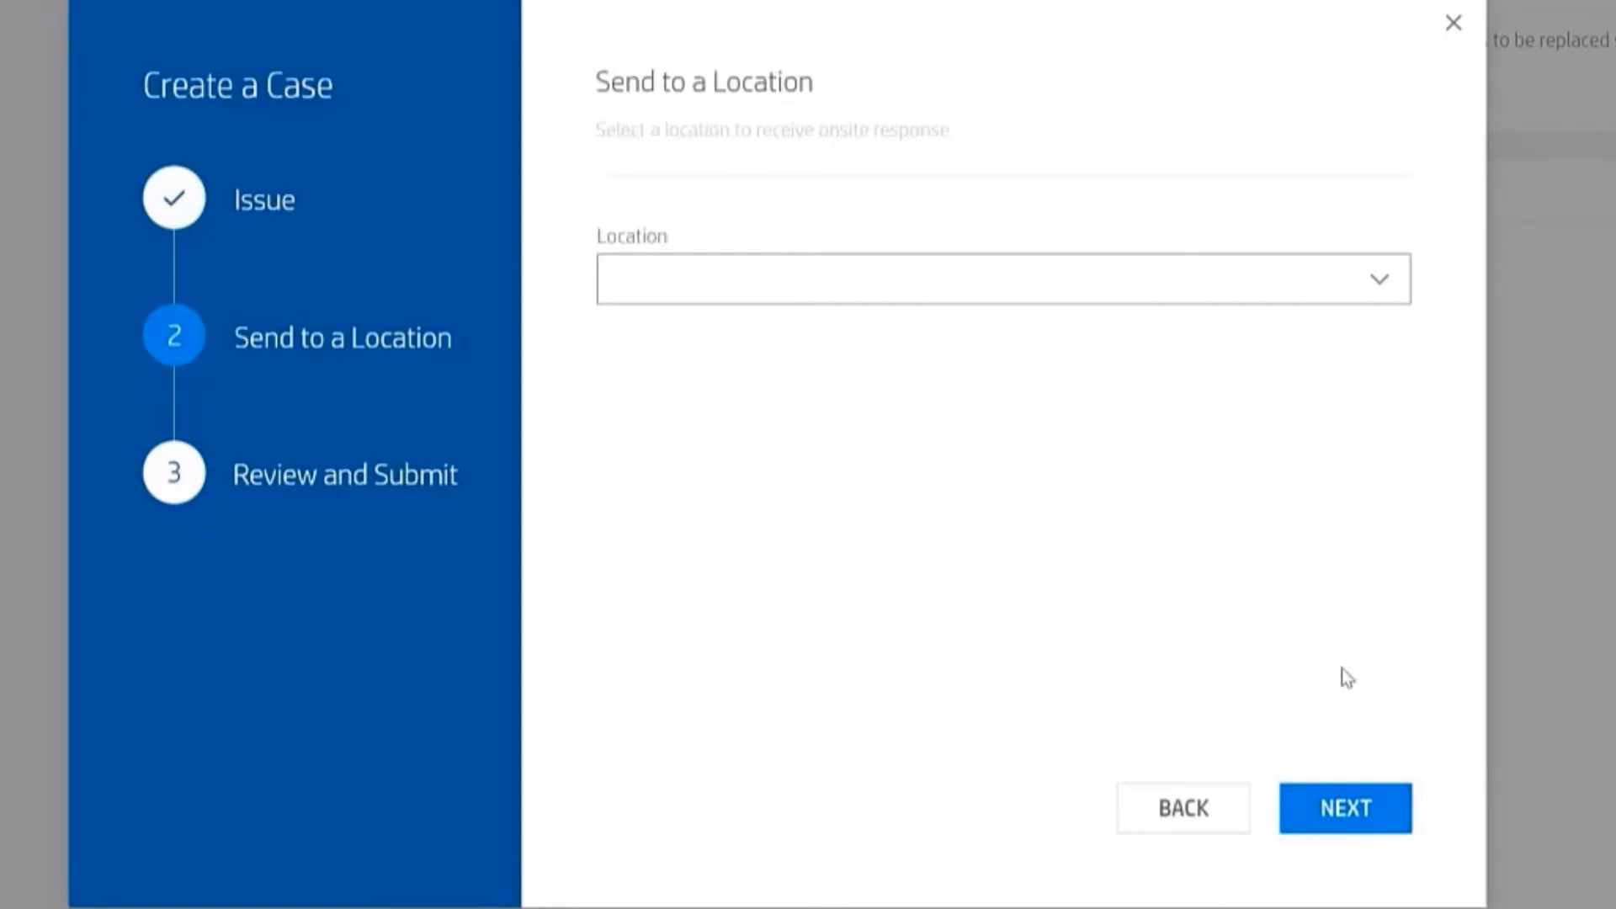
pyautogui.moveTo(1400, 323)
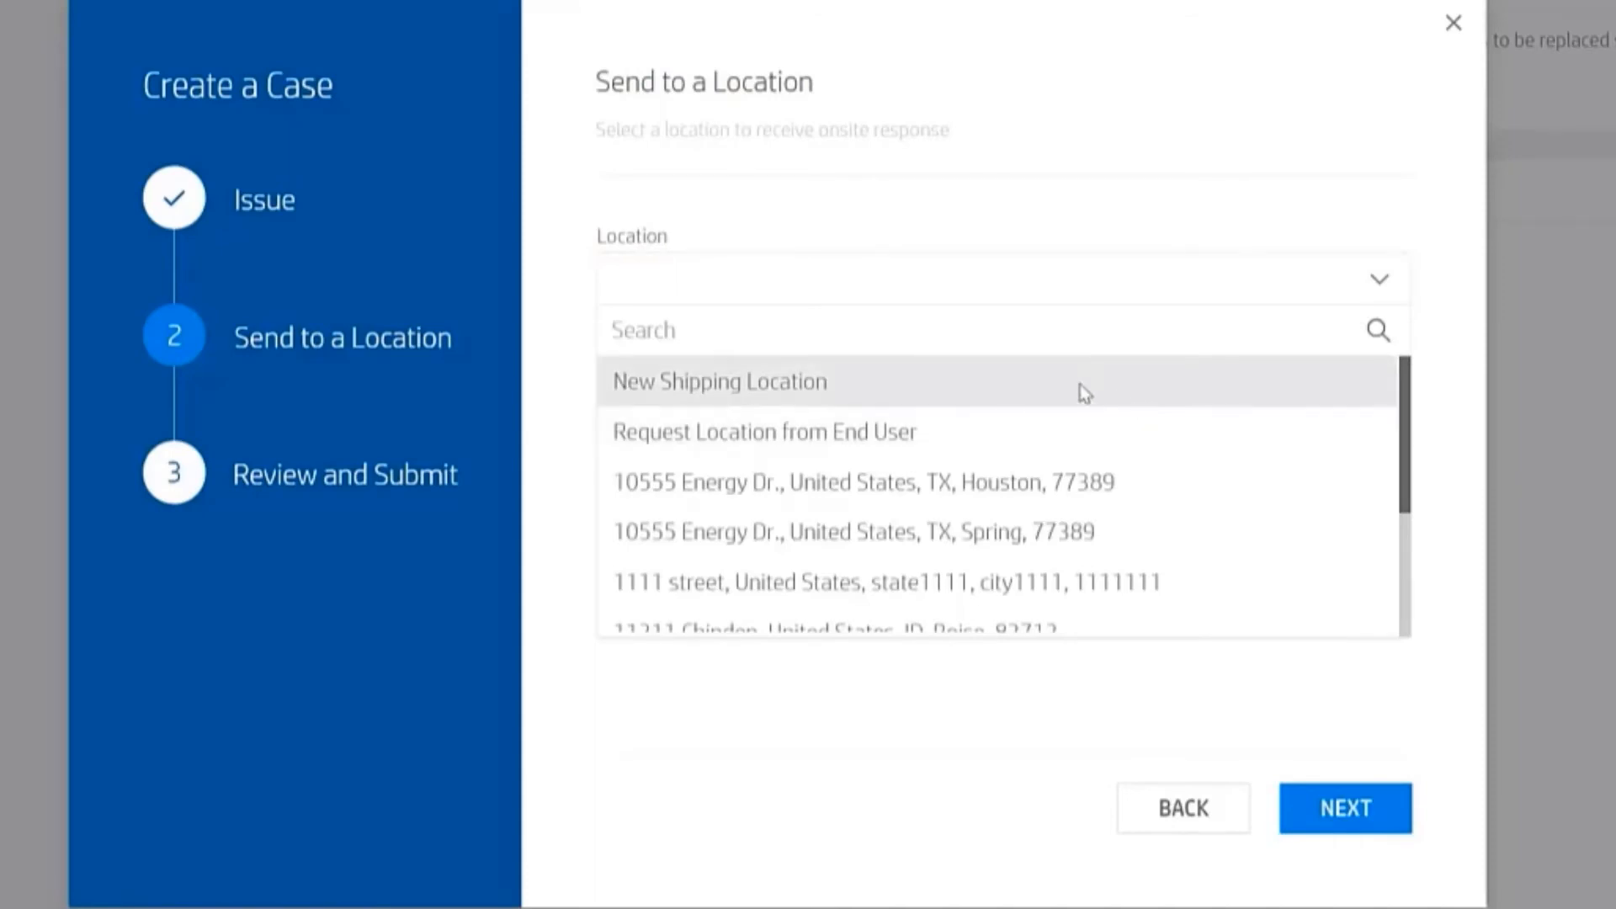
pyautogui.moveTo(1064, 429)
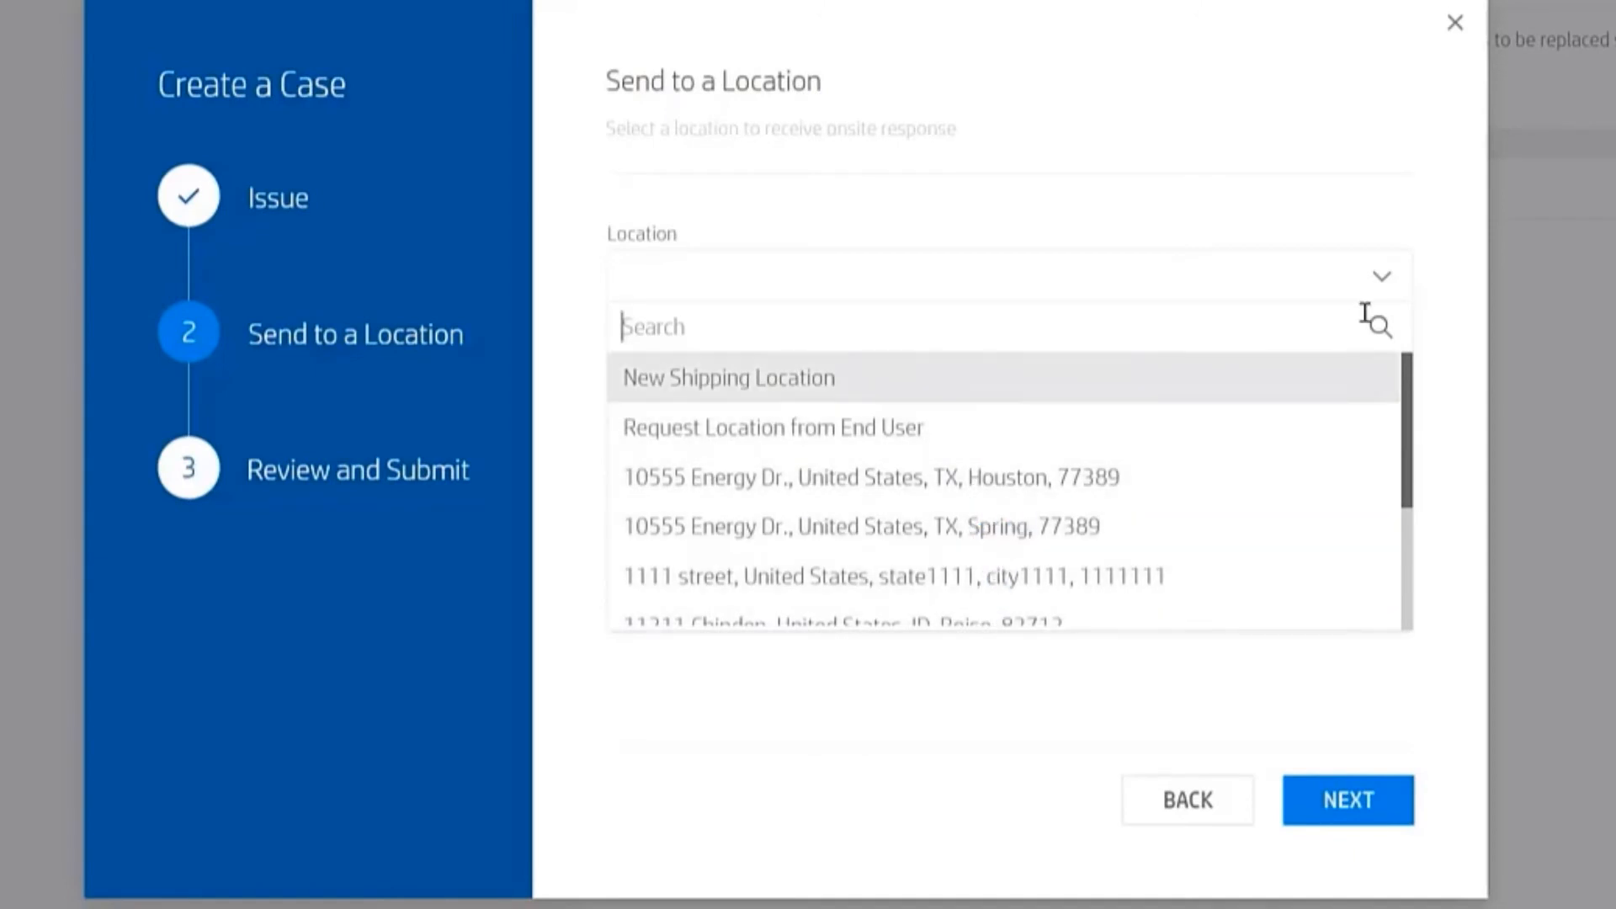
pyautogui.click(727, 377)
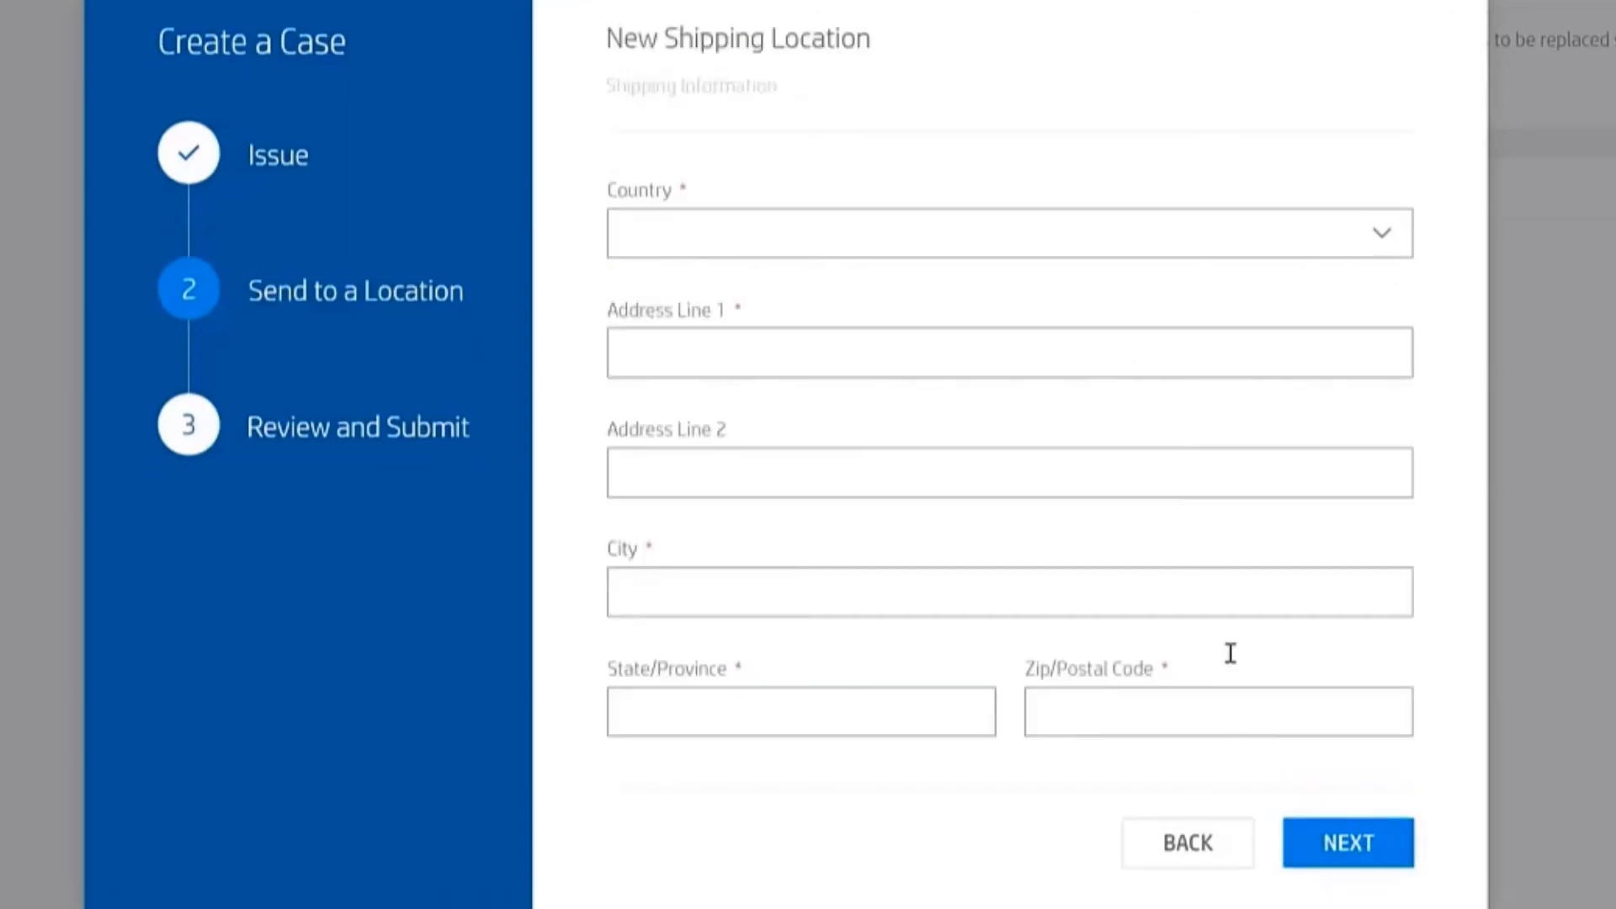
# Enter address 12345 Somewhere Ln, Houston, TX 77999, United States.
pyautogui.click(1008, 233)
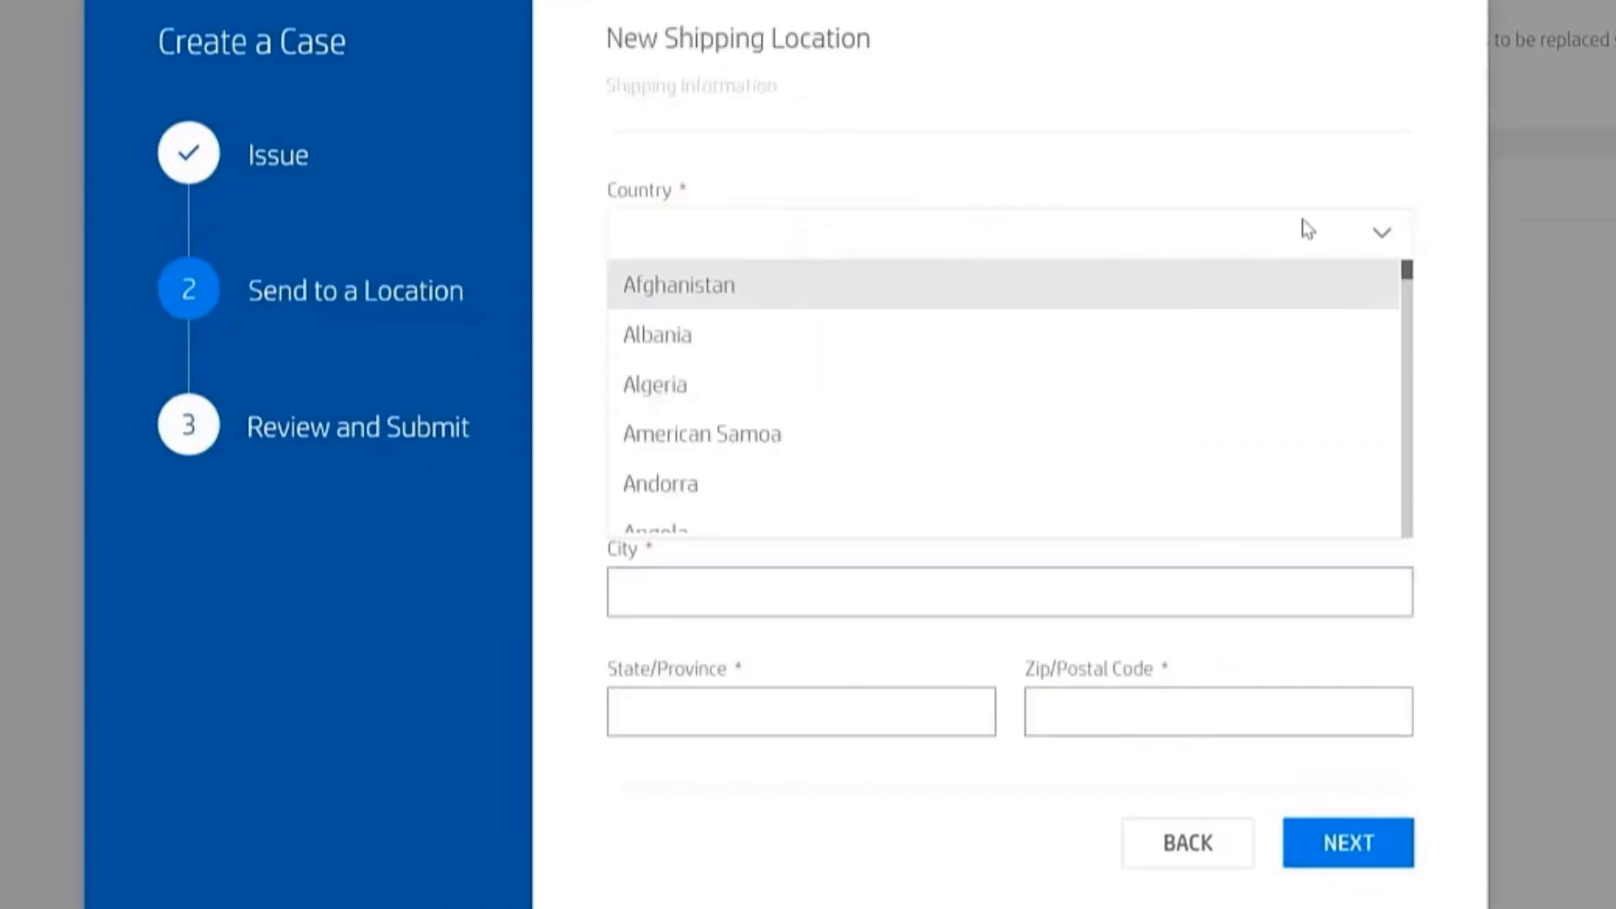
pyautogui.scroll(-3)
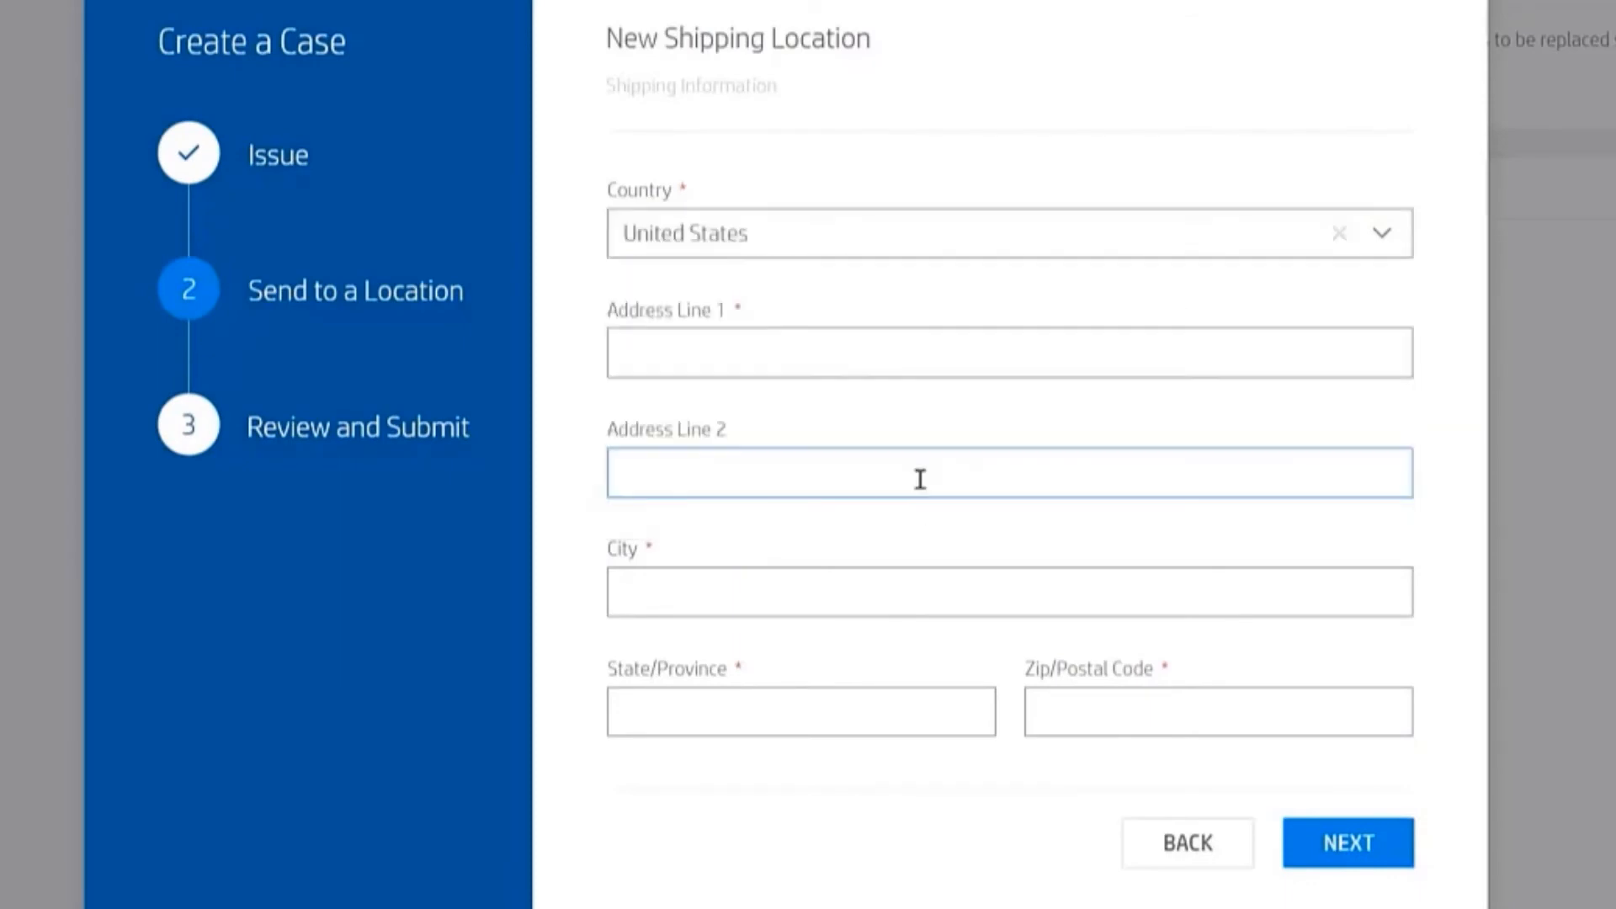
pyautogui.write('Houston')
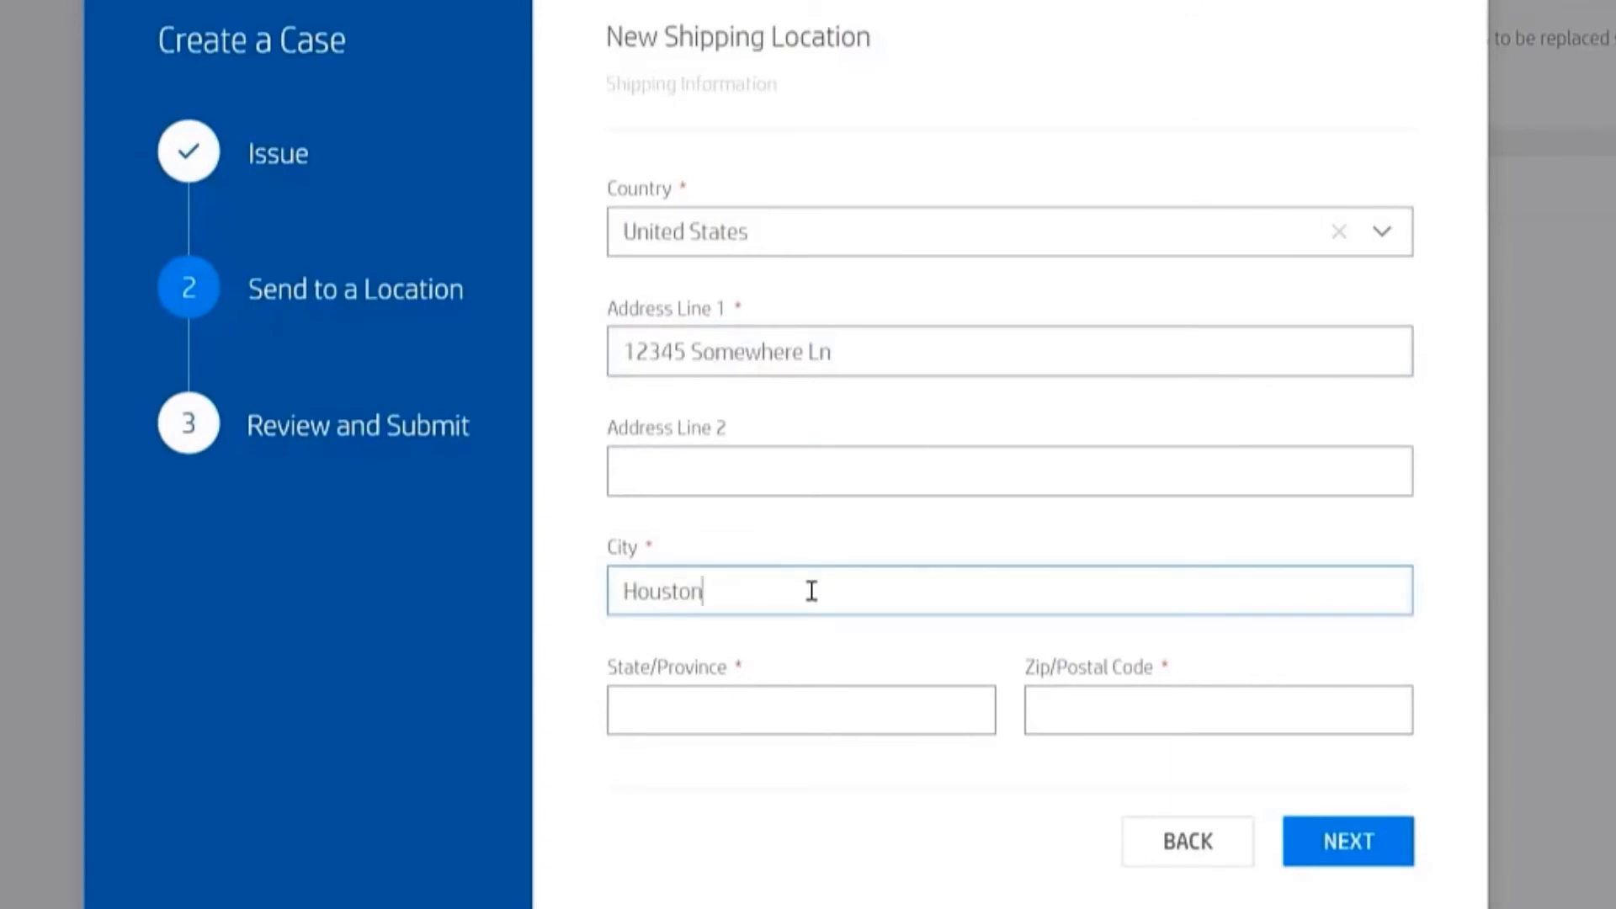
pyautogui.write('TX')
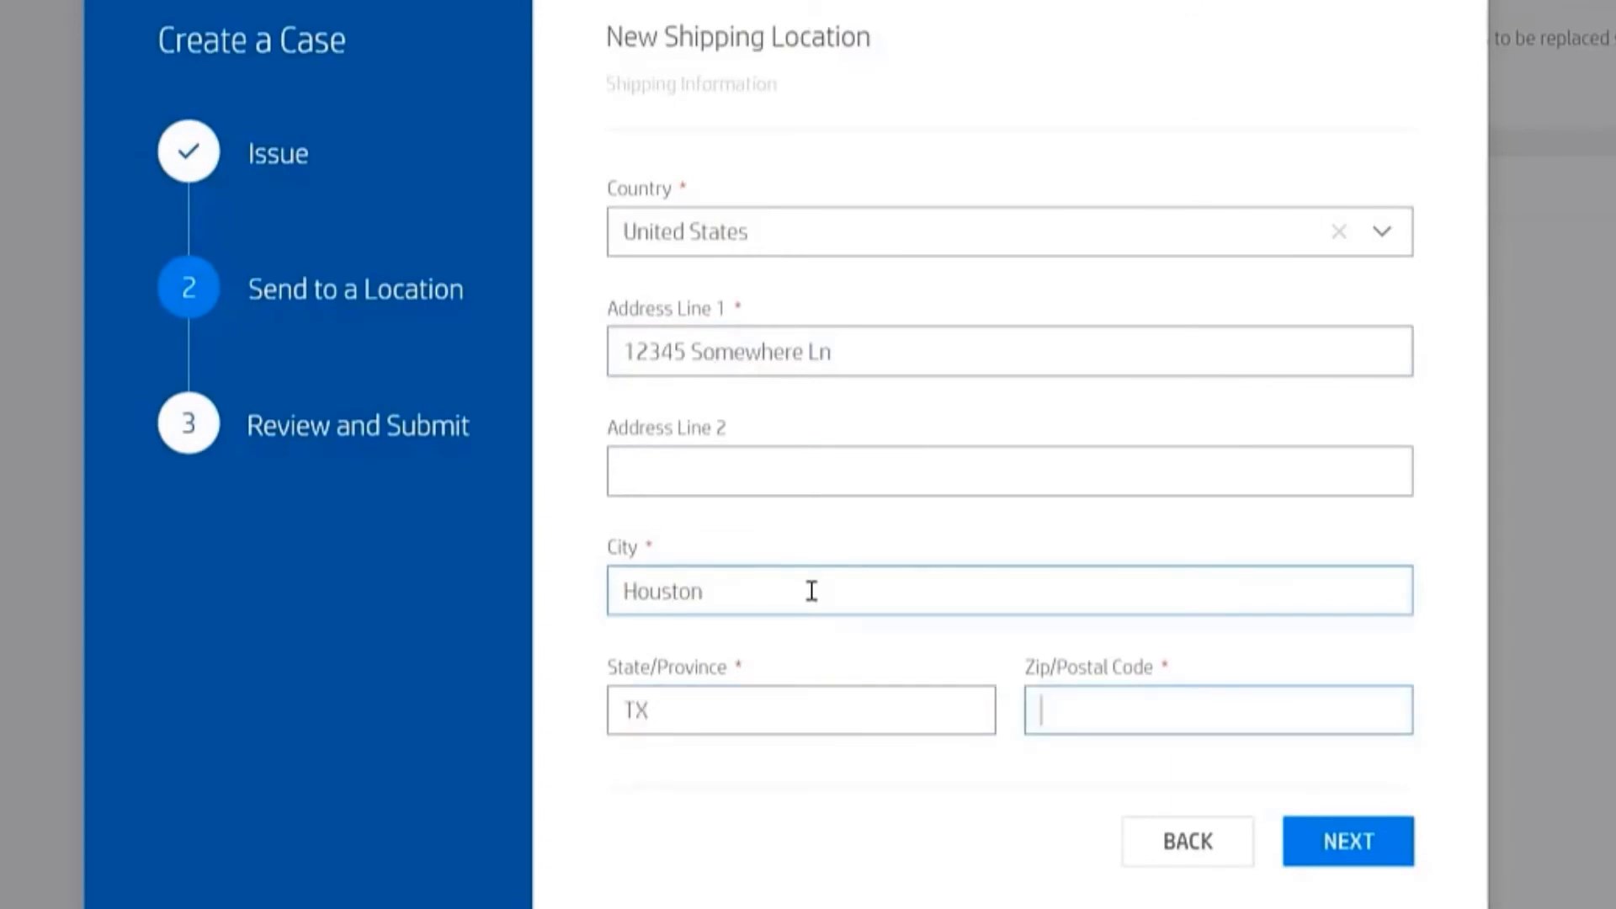
pyautogui.write('77999')
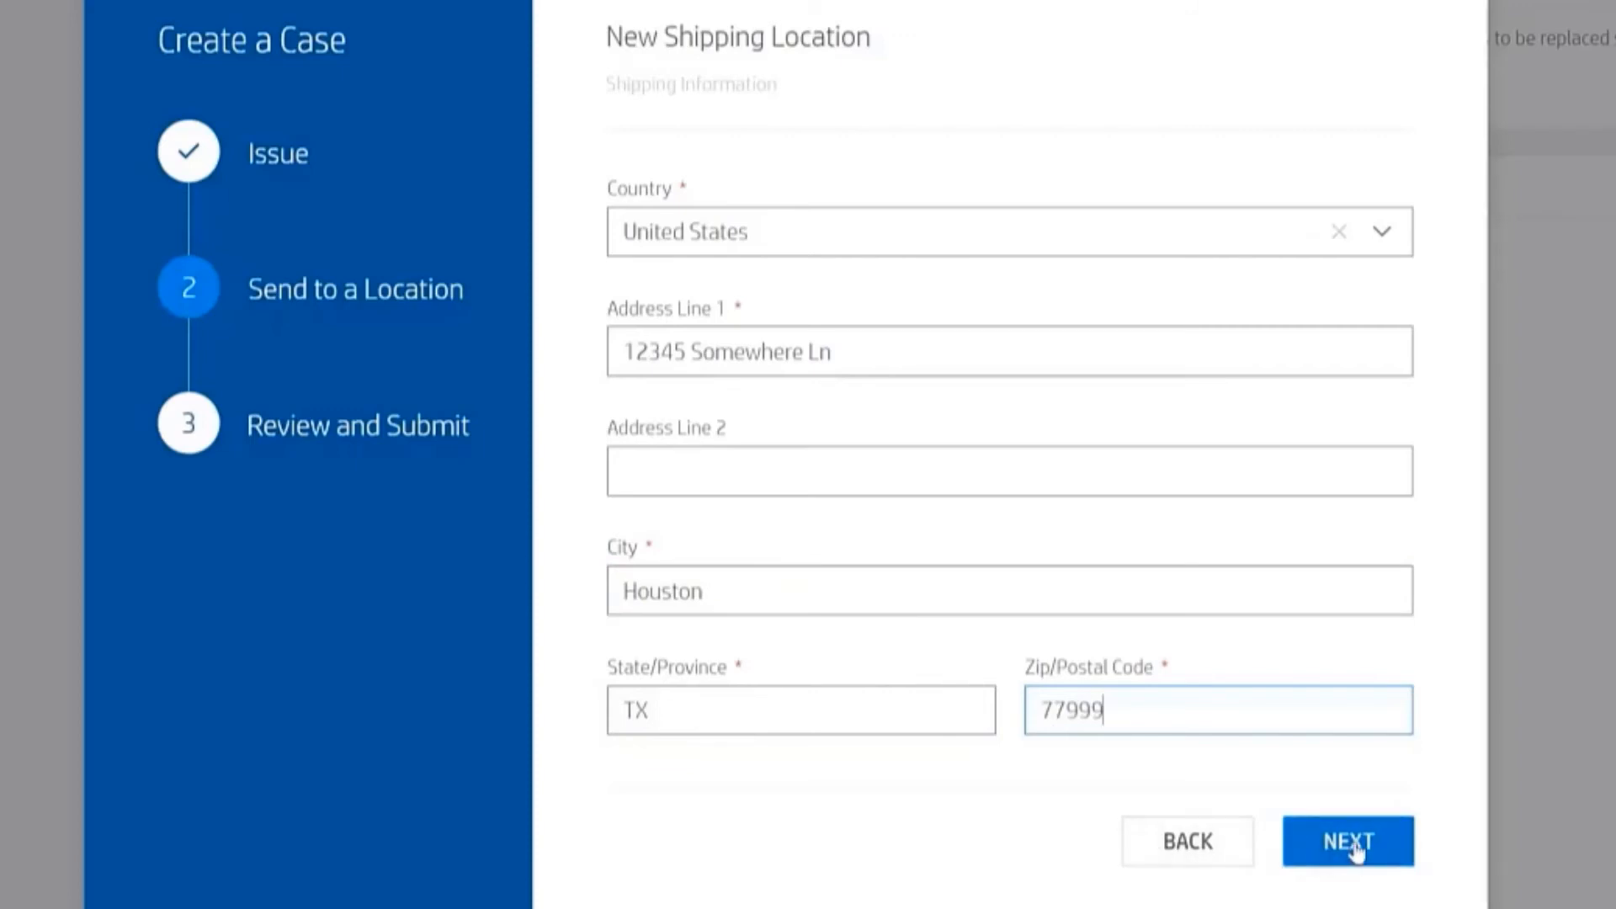
pyautogui.click(1347, 841)
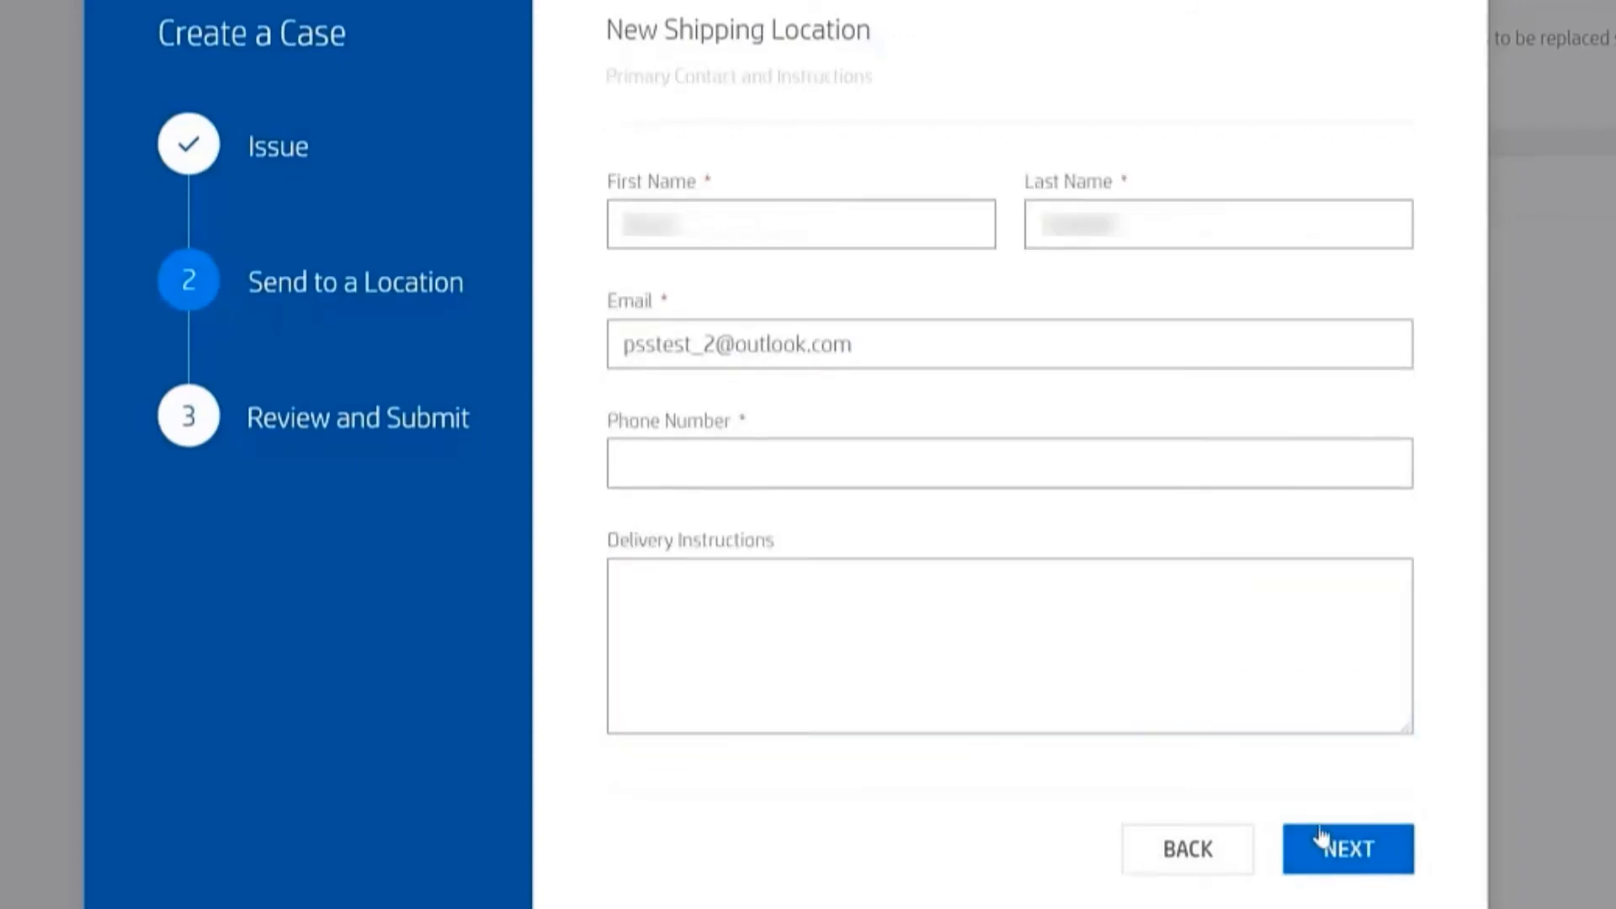
pyautogui.click(798, 224)
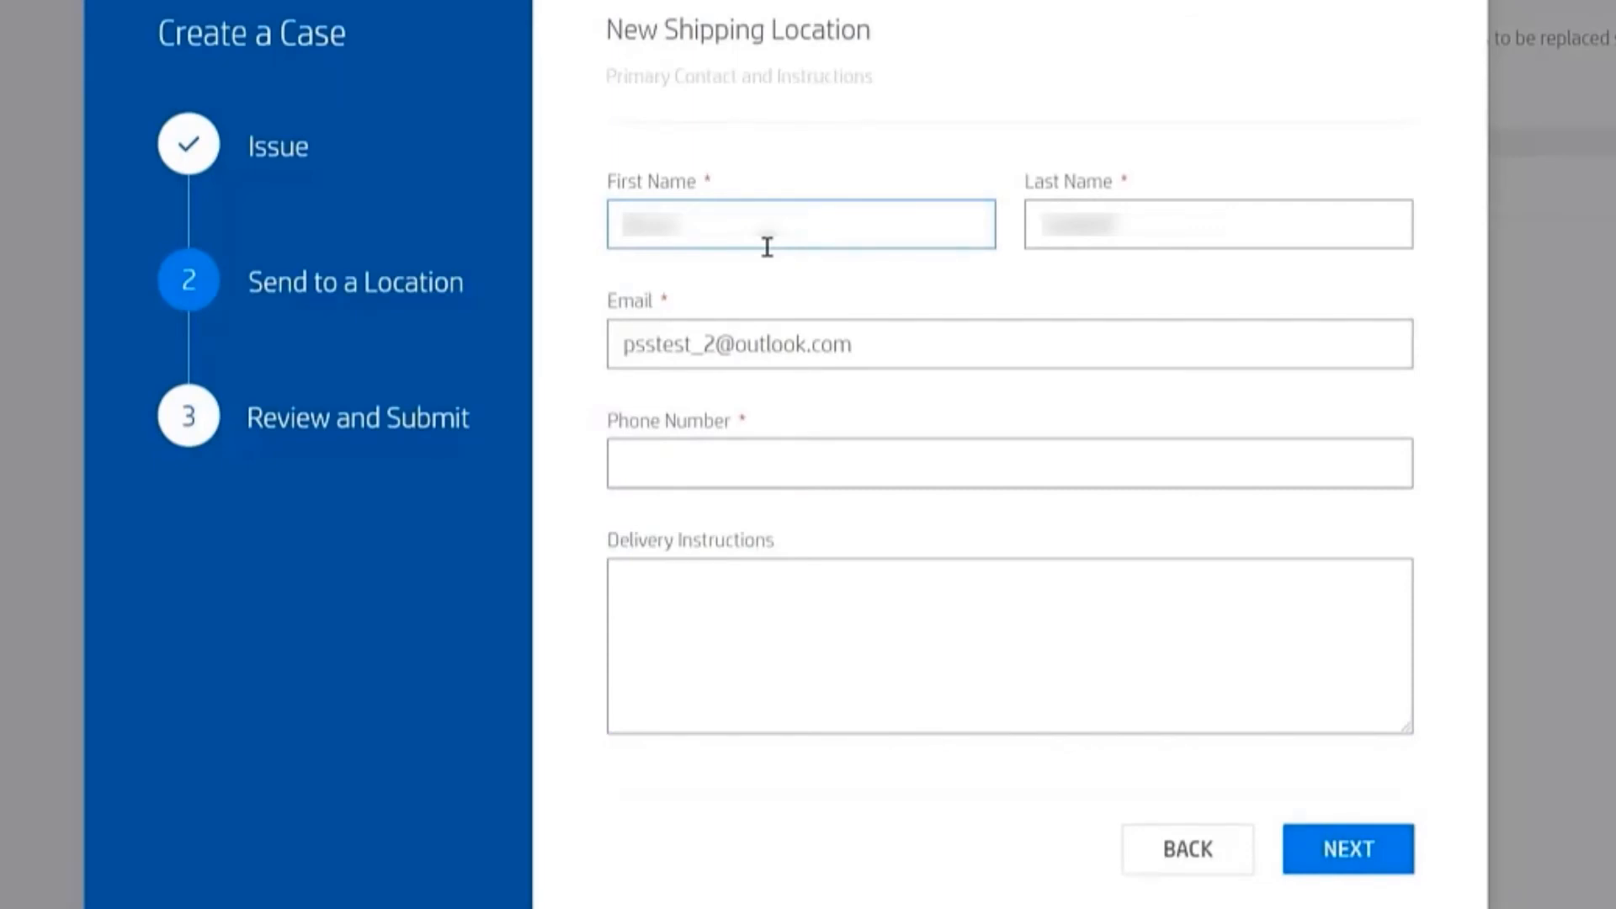
pyautogui.write('johndoe')
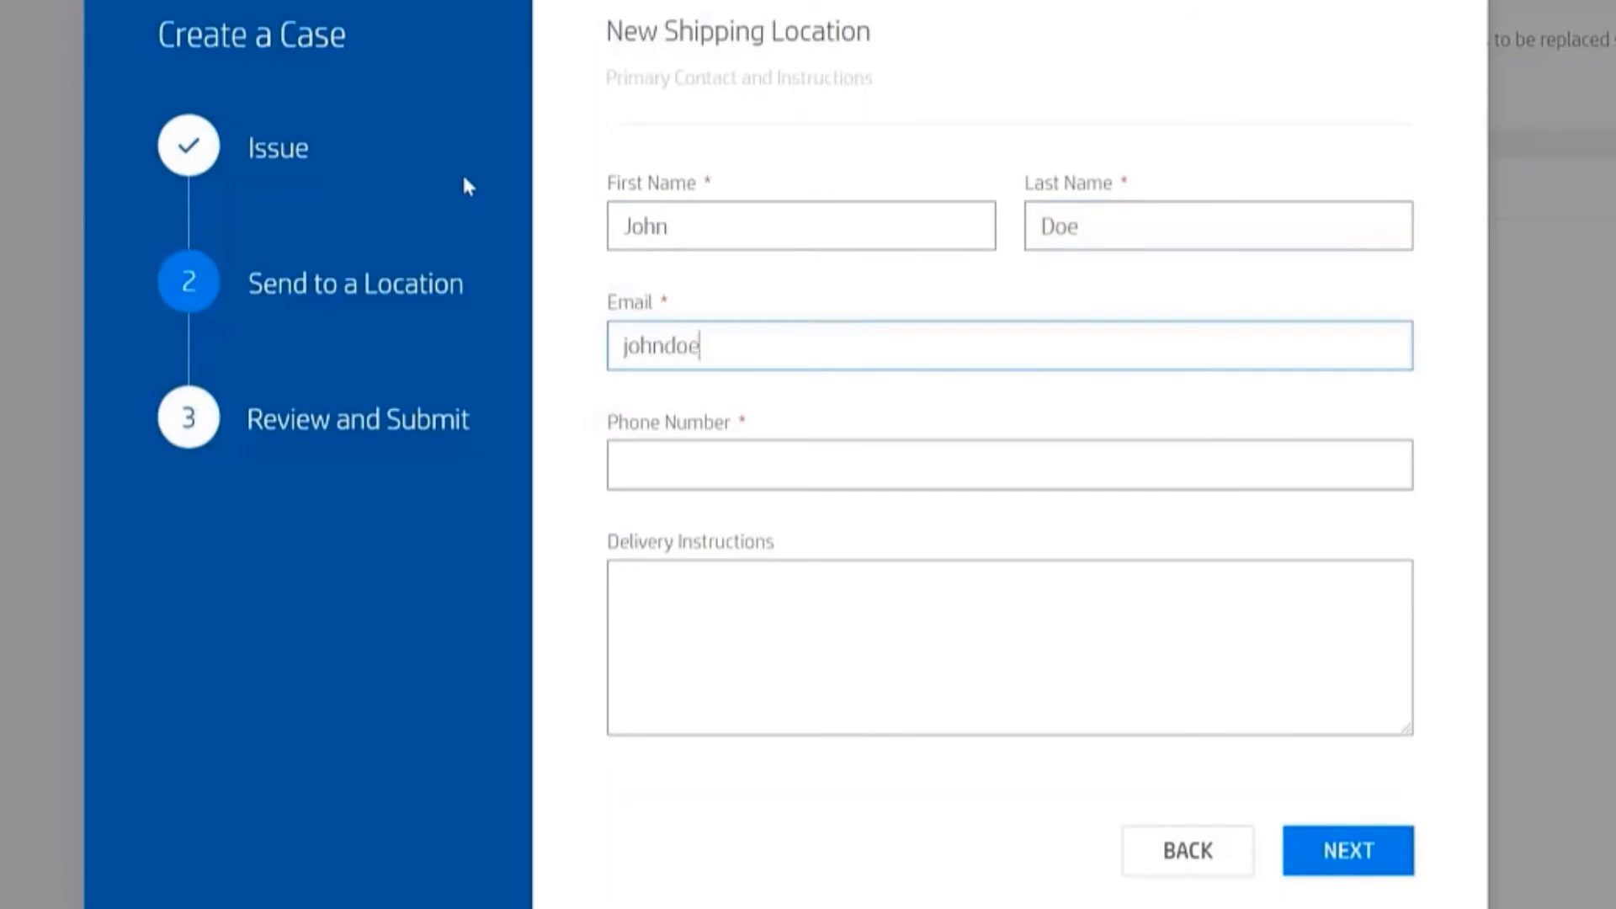
pyautogui.write('@notarea')
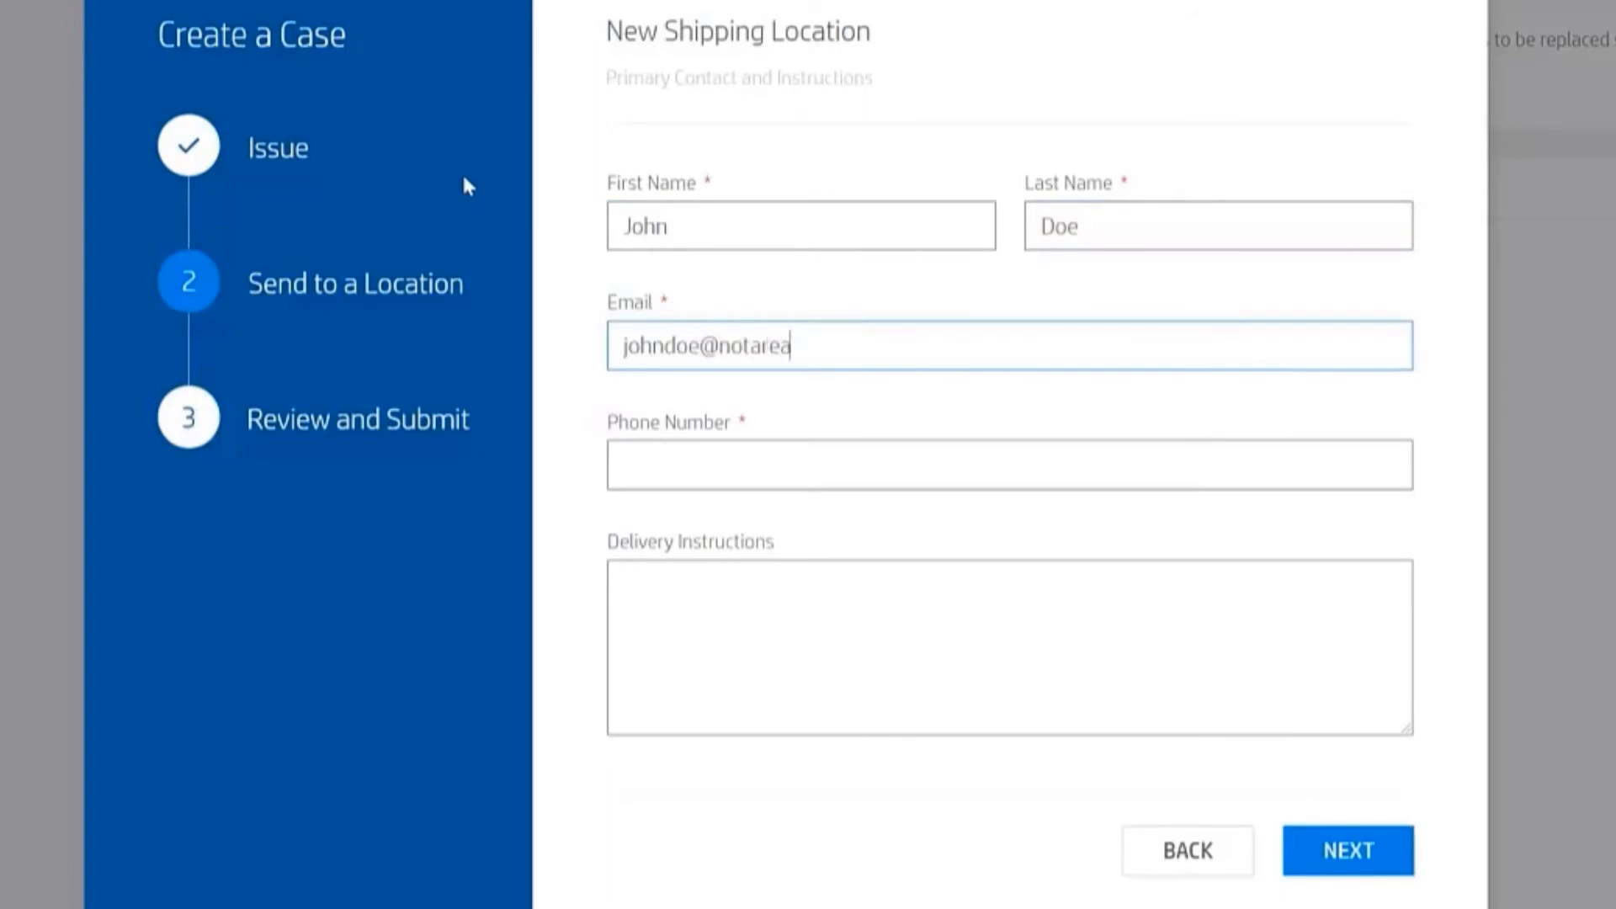
pyautogui.write('lemailaddres')
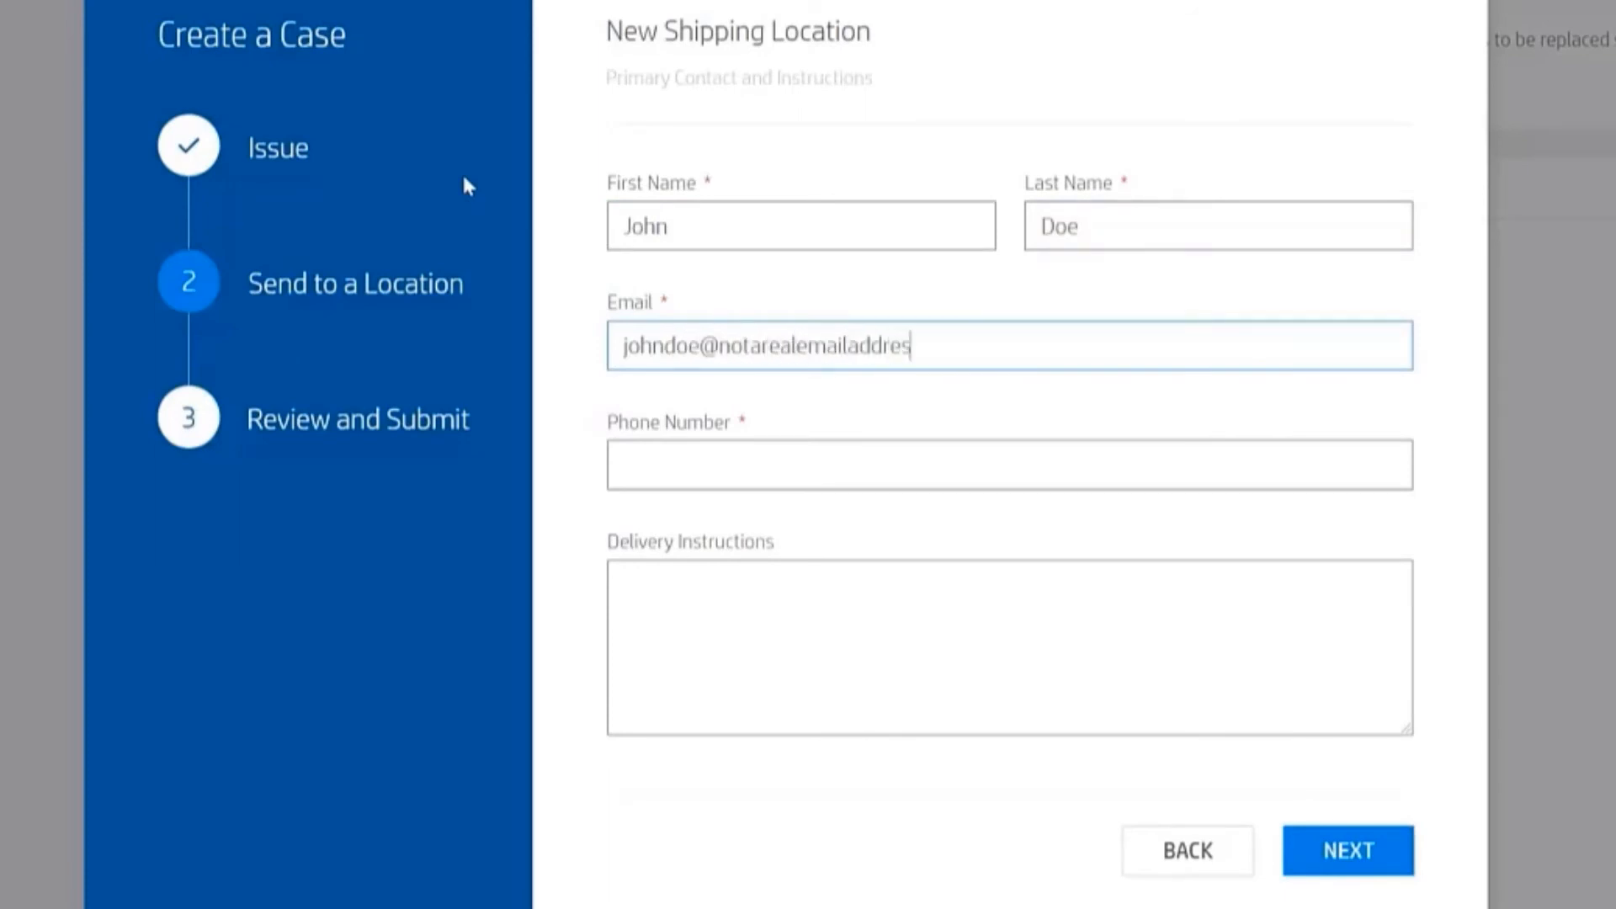
pyautogui.write('(281) 555-1212')
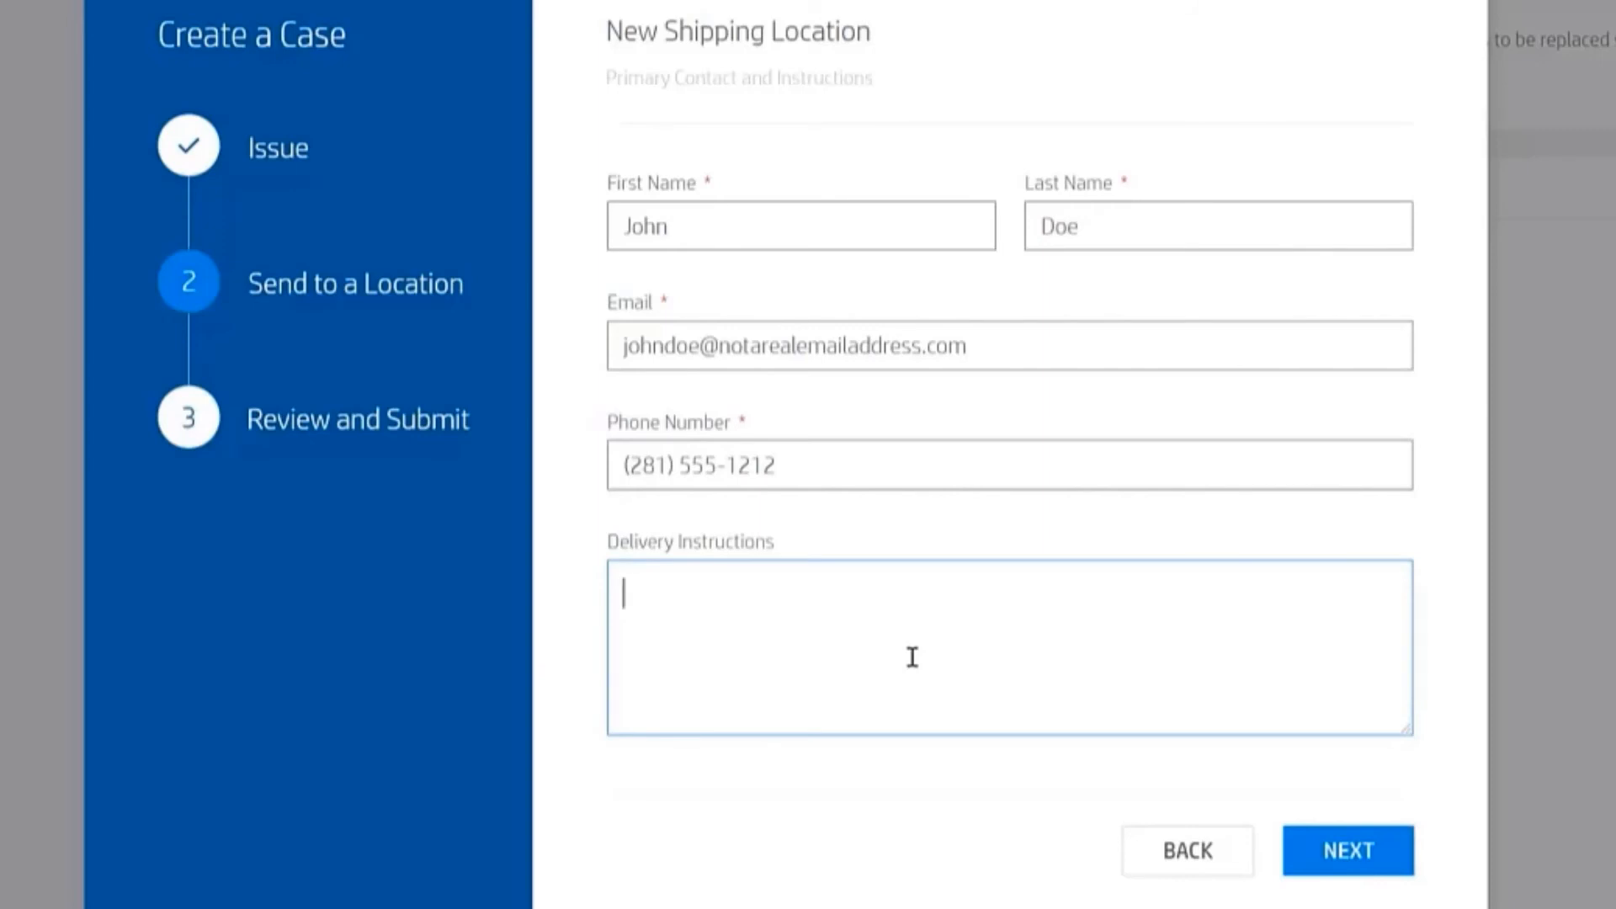
pyautogui.write('Please check in at the security desk in Building 1 to receive a visitor badge, then call the phone number provided for an escort.')
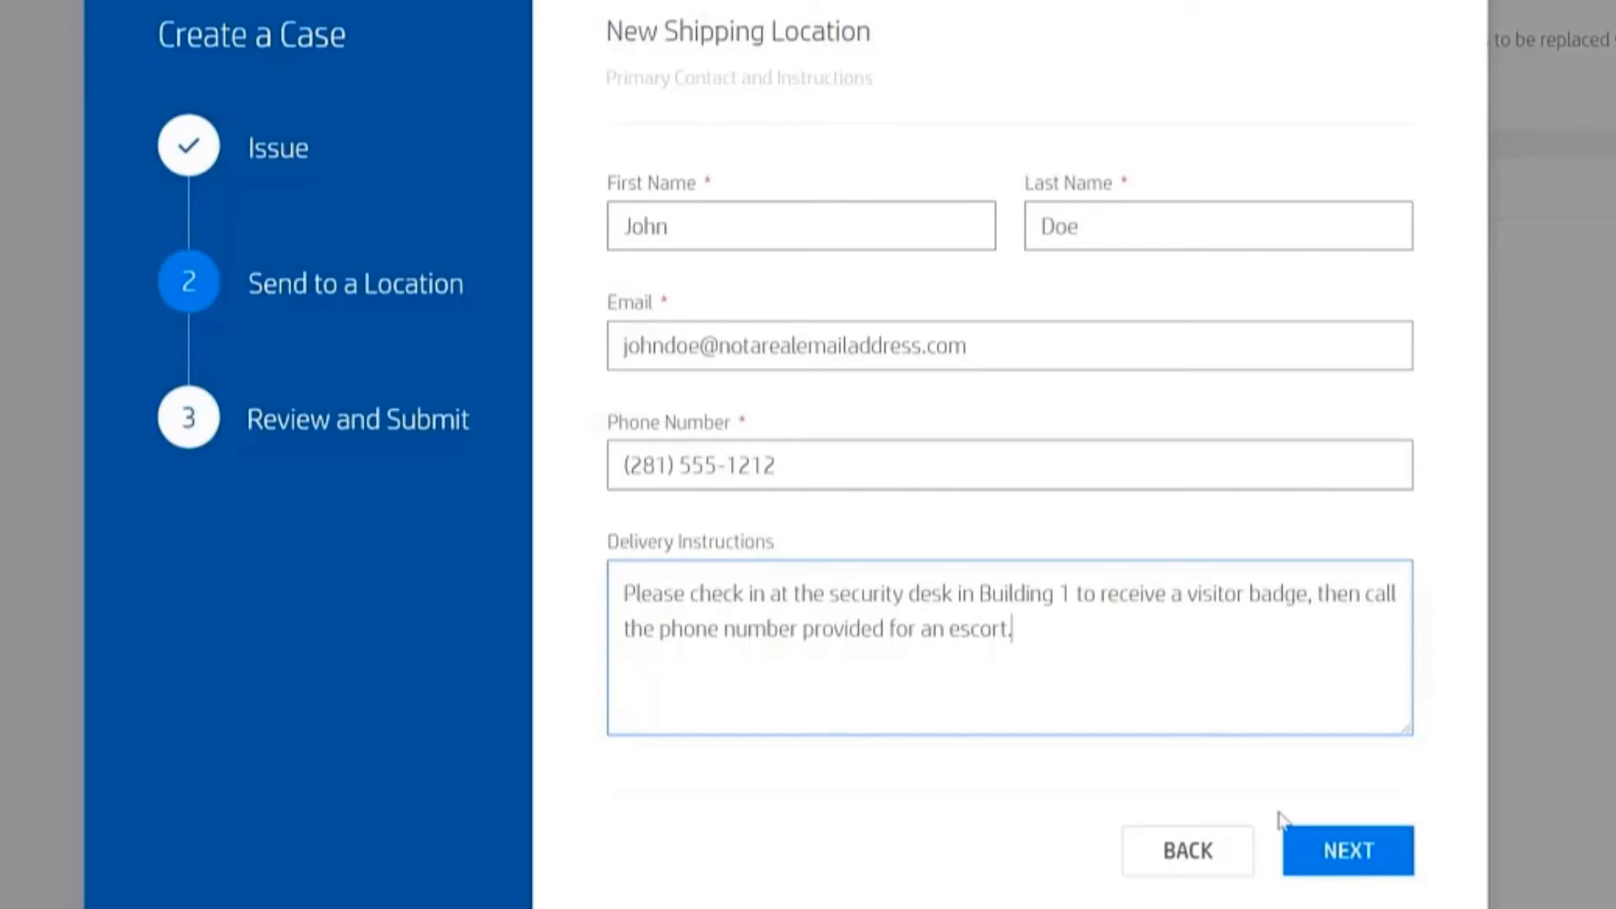
# Review the battery case summary and create the service case.
pyautogui.click(1347, 850)
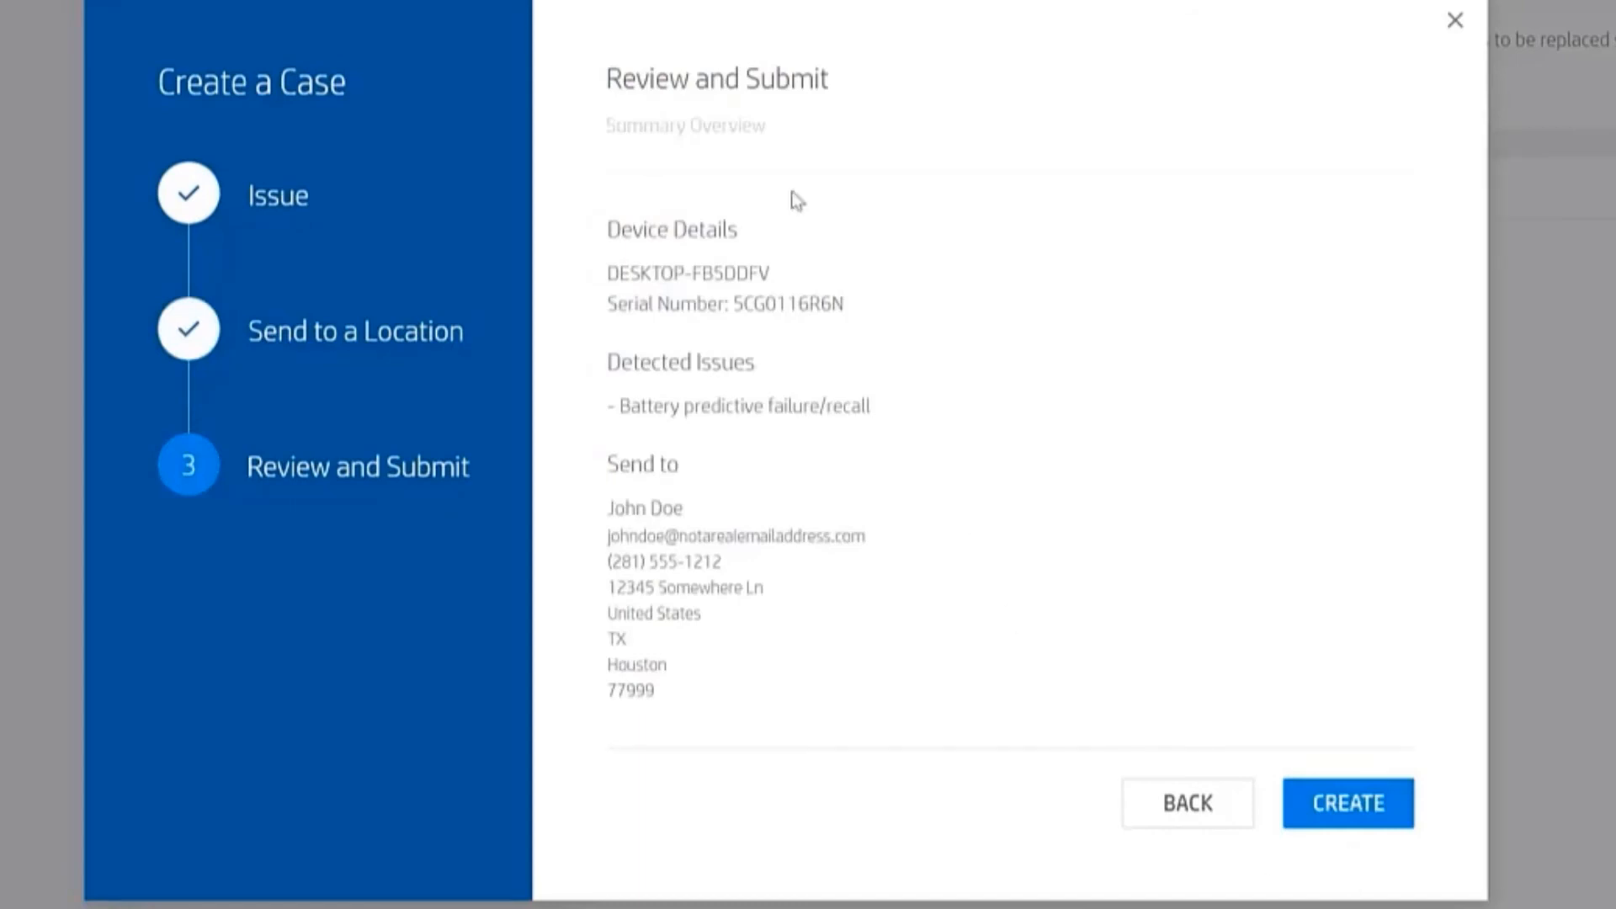
pyautogui.moveTo(770, 698)
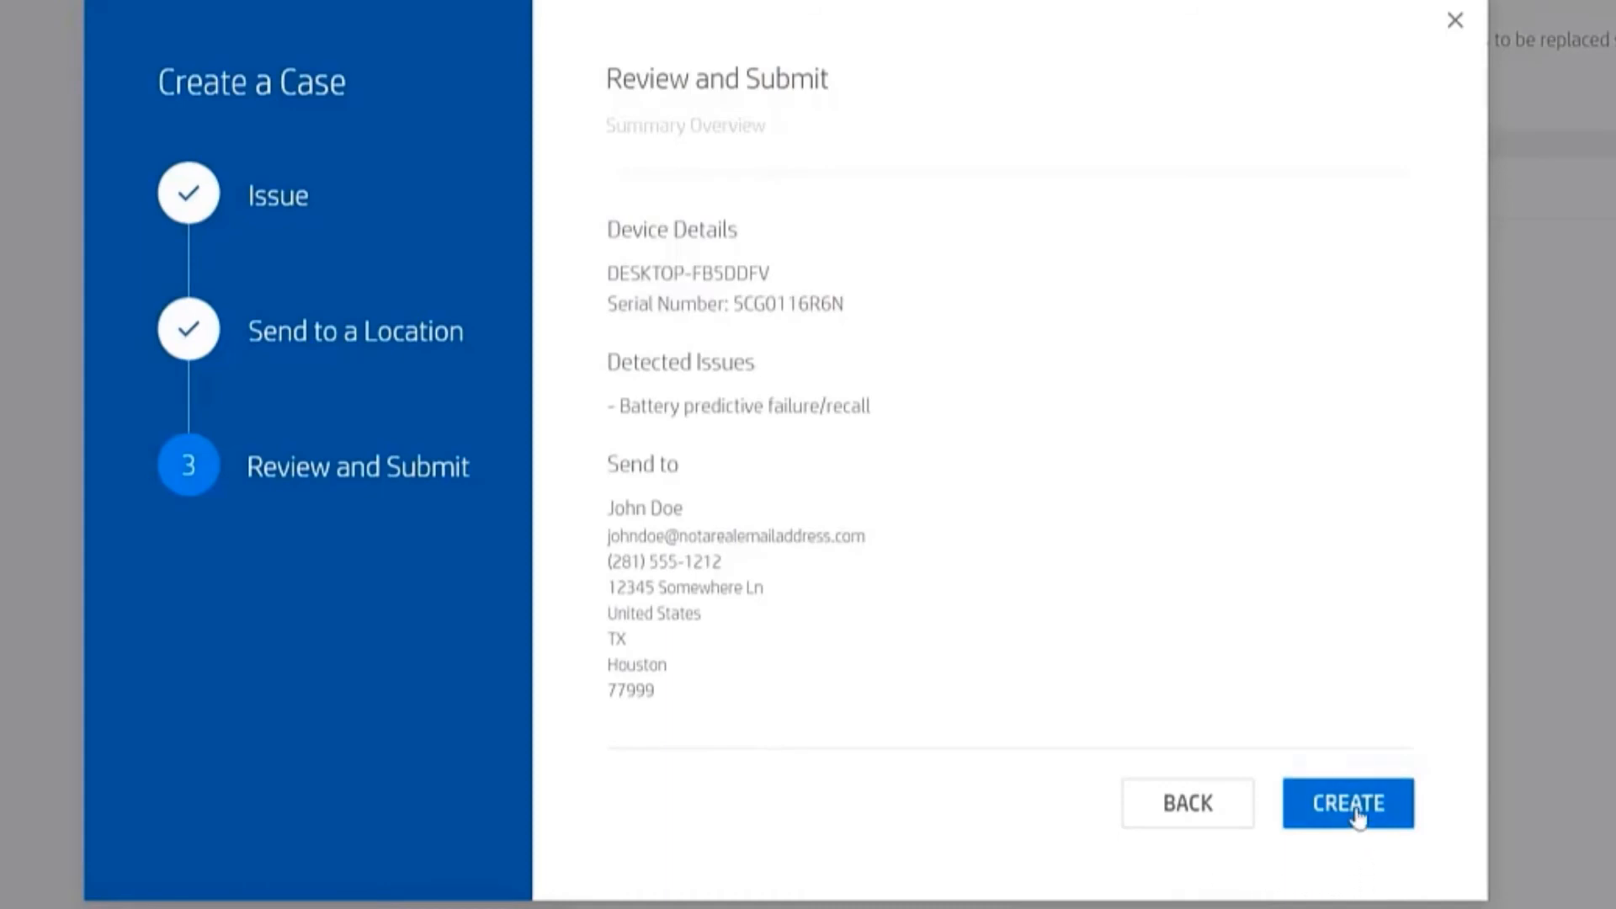
pyautogui.click(1347, 803)
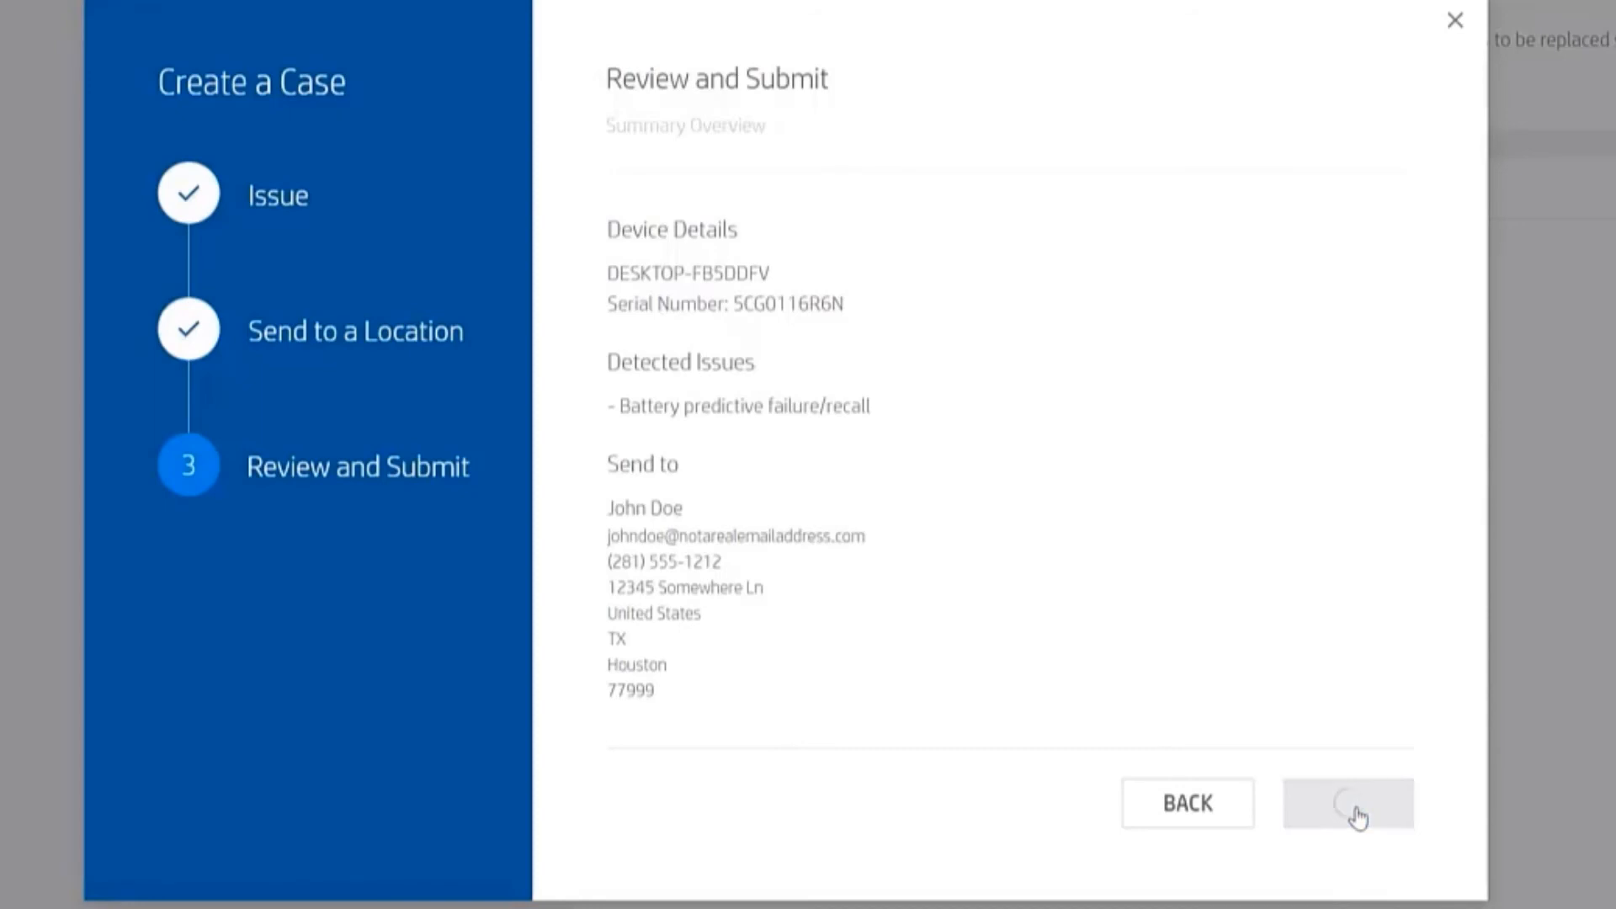
pyautogui.click(1347, 803)
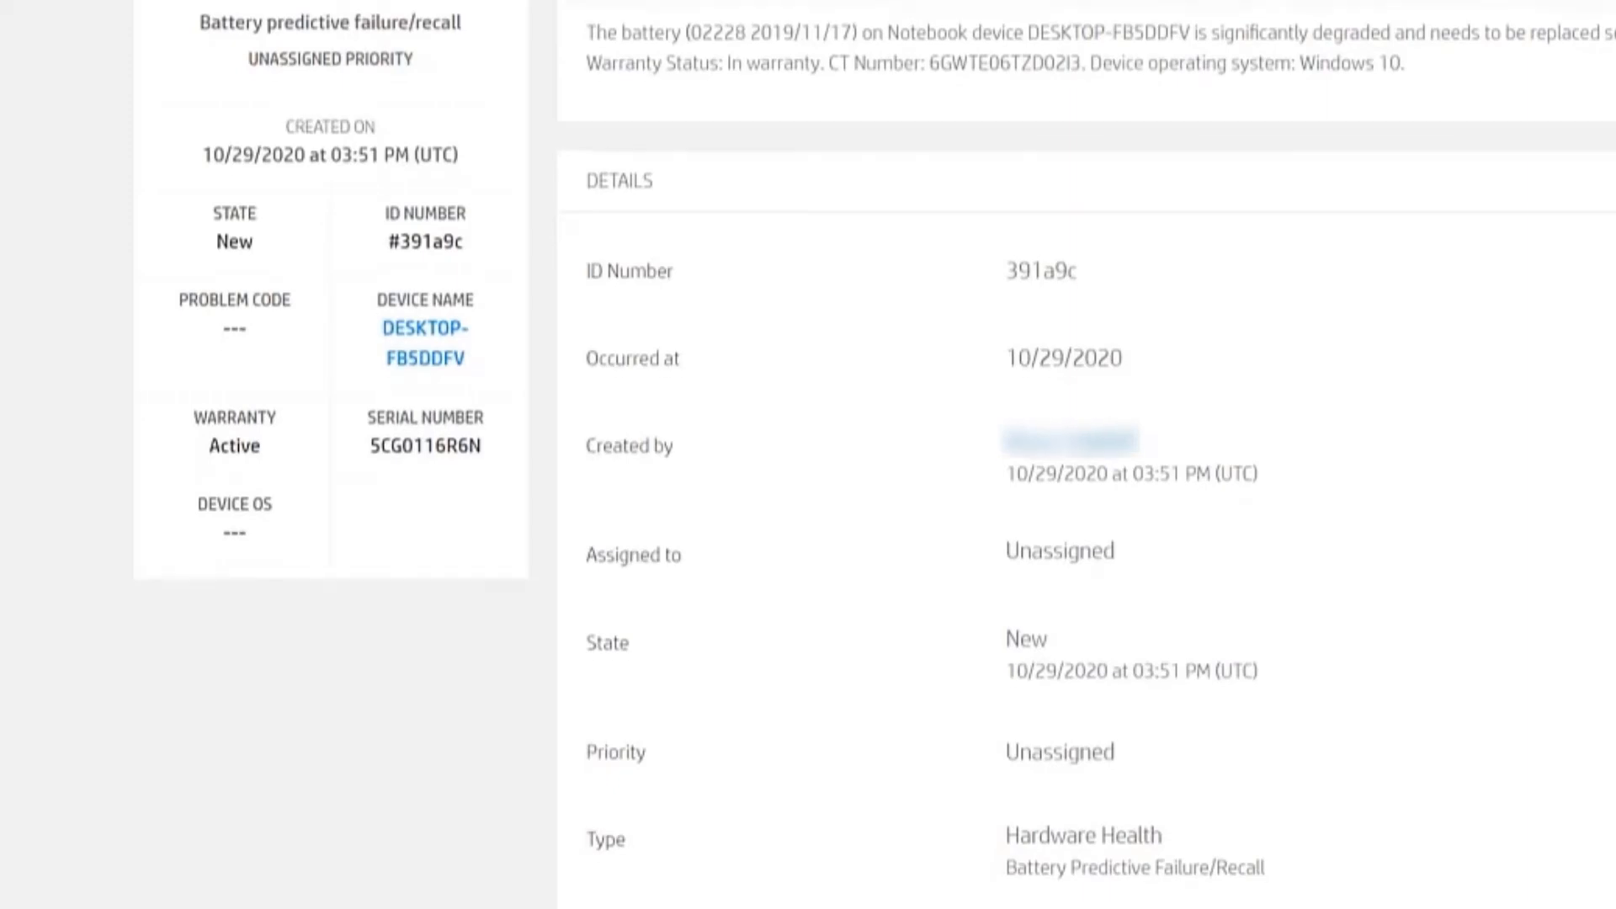
pyautogui.scroll(-3)
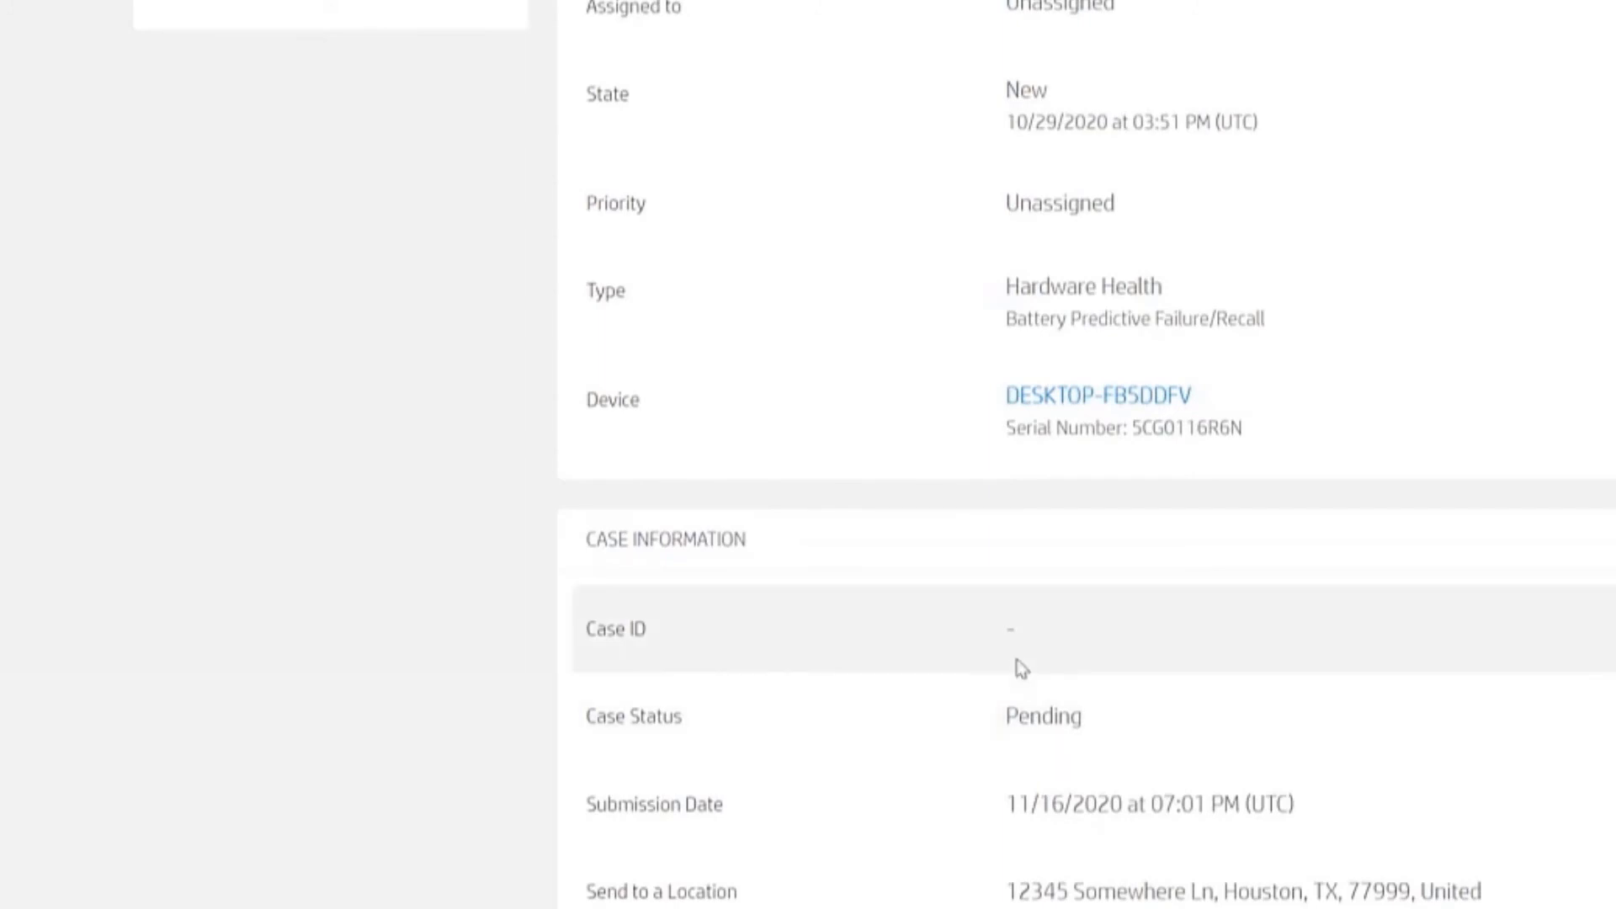
pyautogui.scroll(-3)
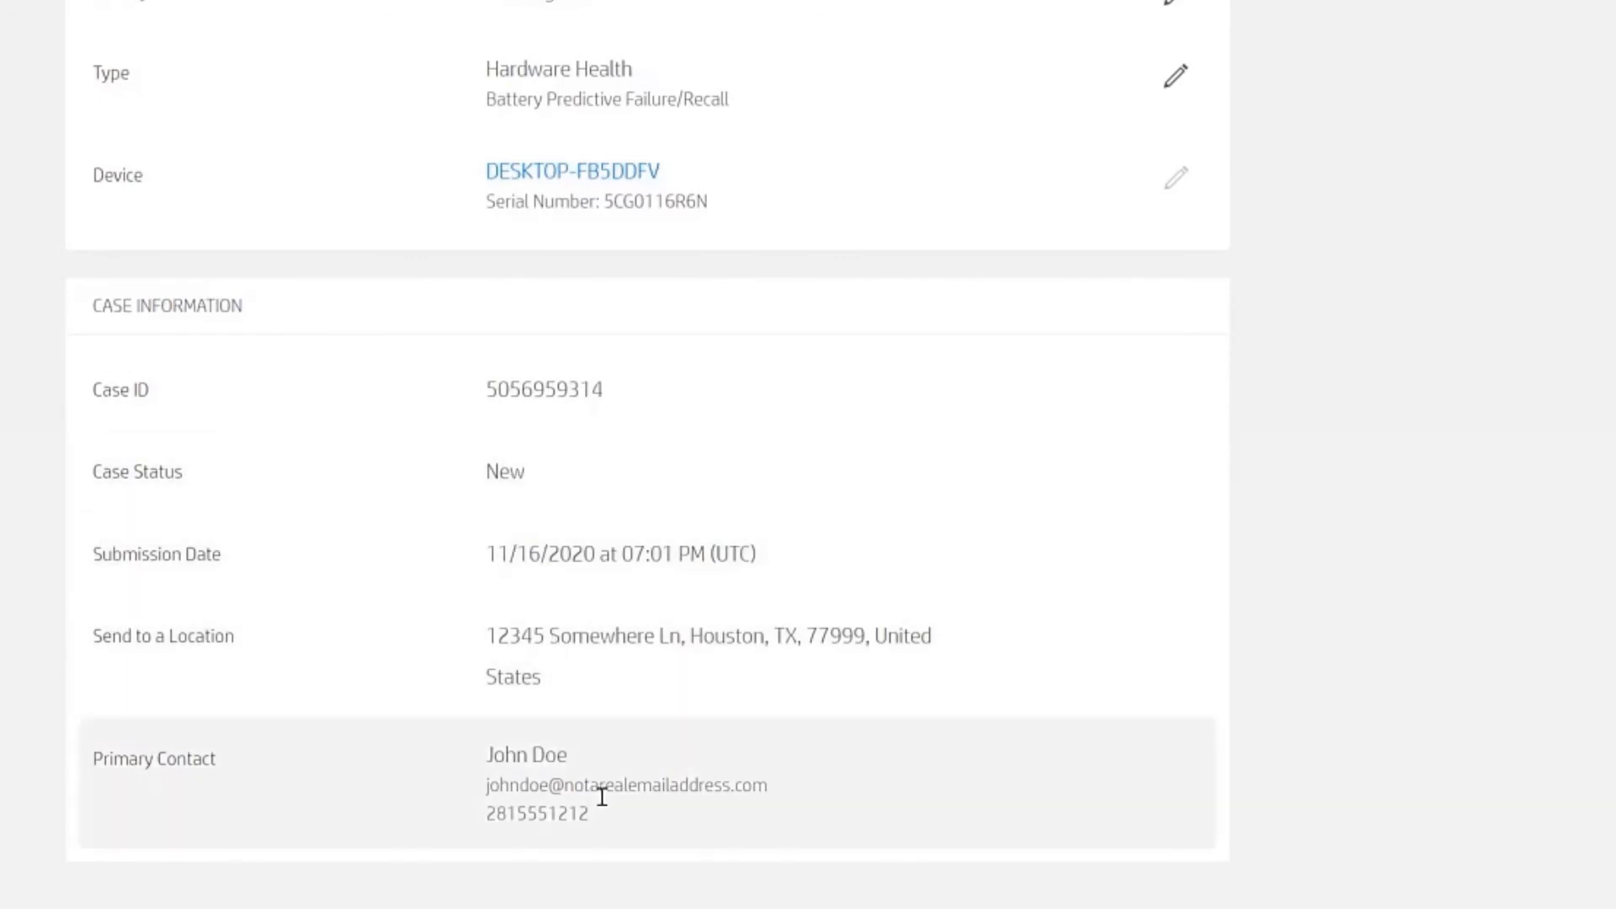
pyautogui.click(65, 188)
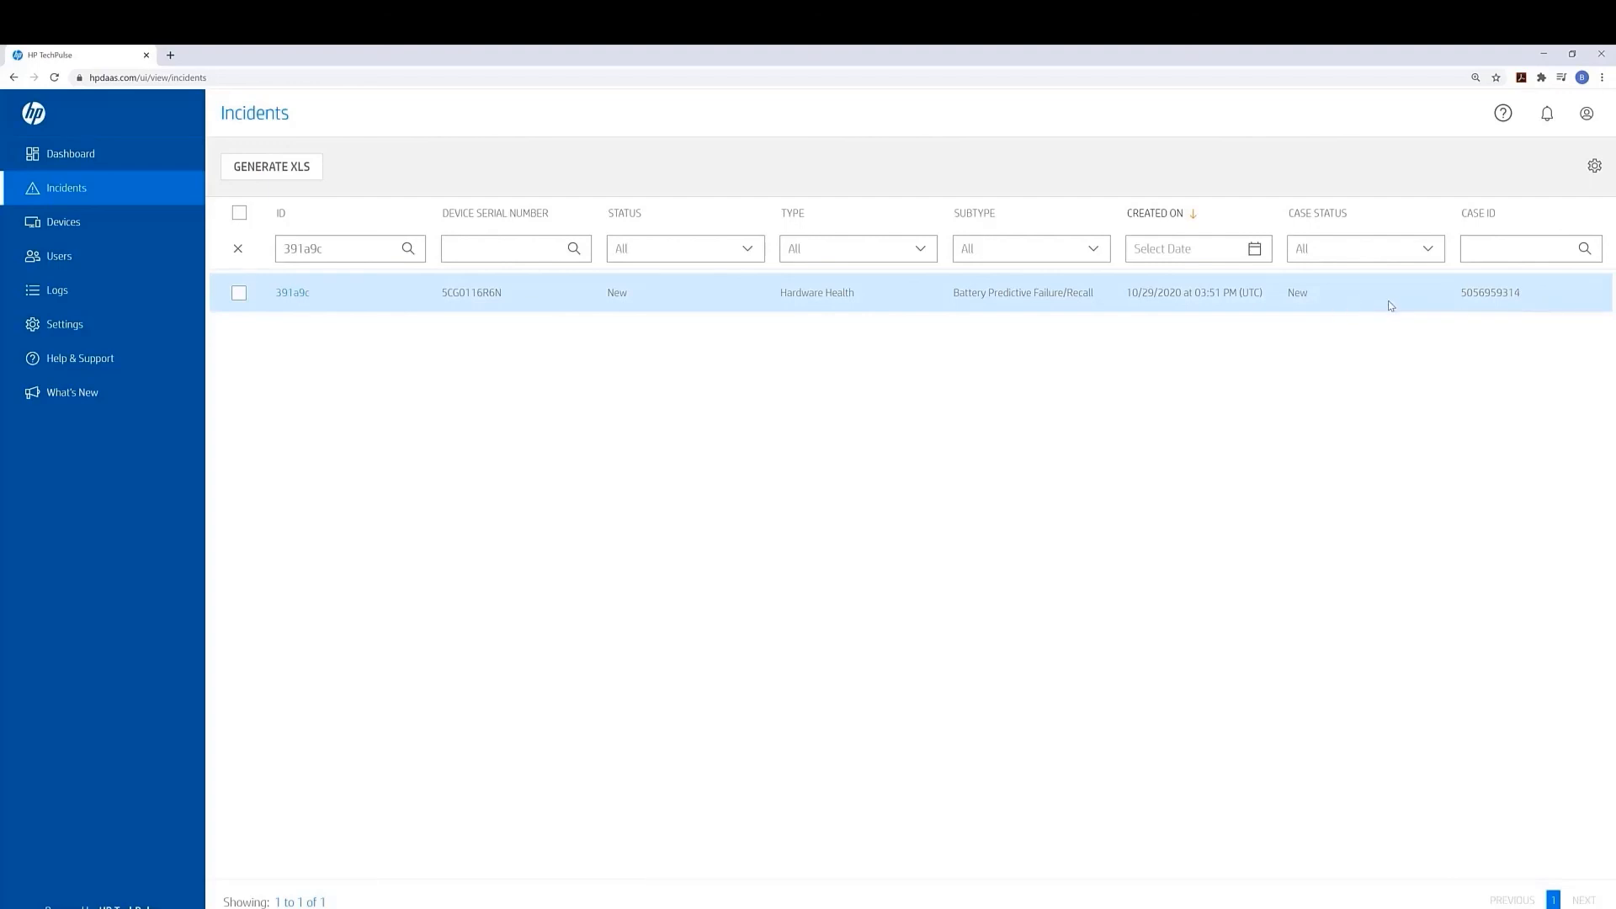
pyautogui.moveTo(1511, 308)
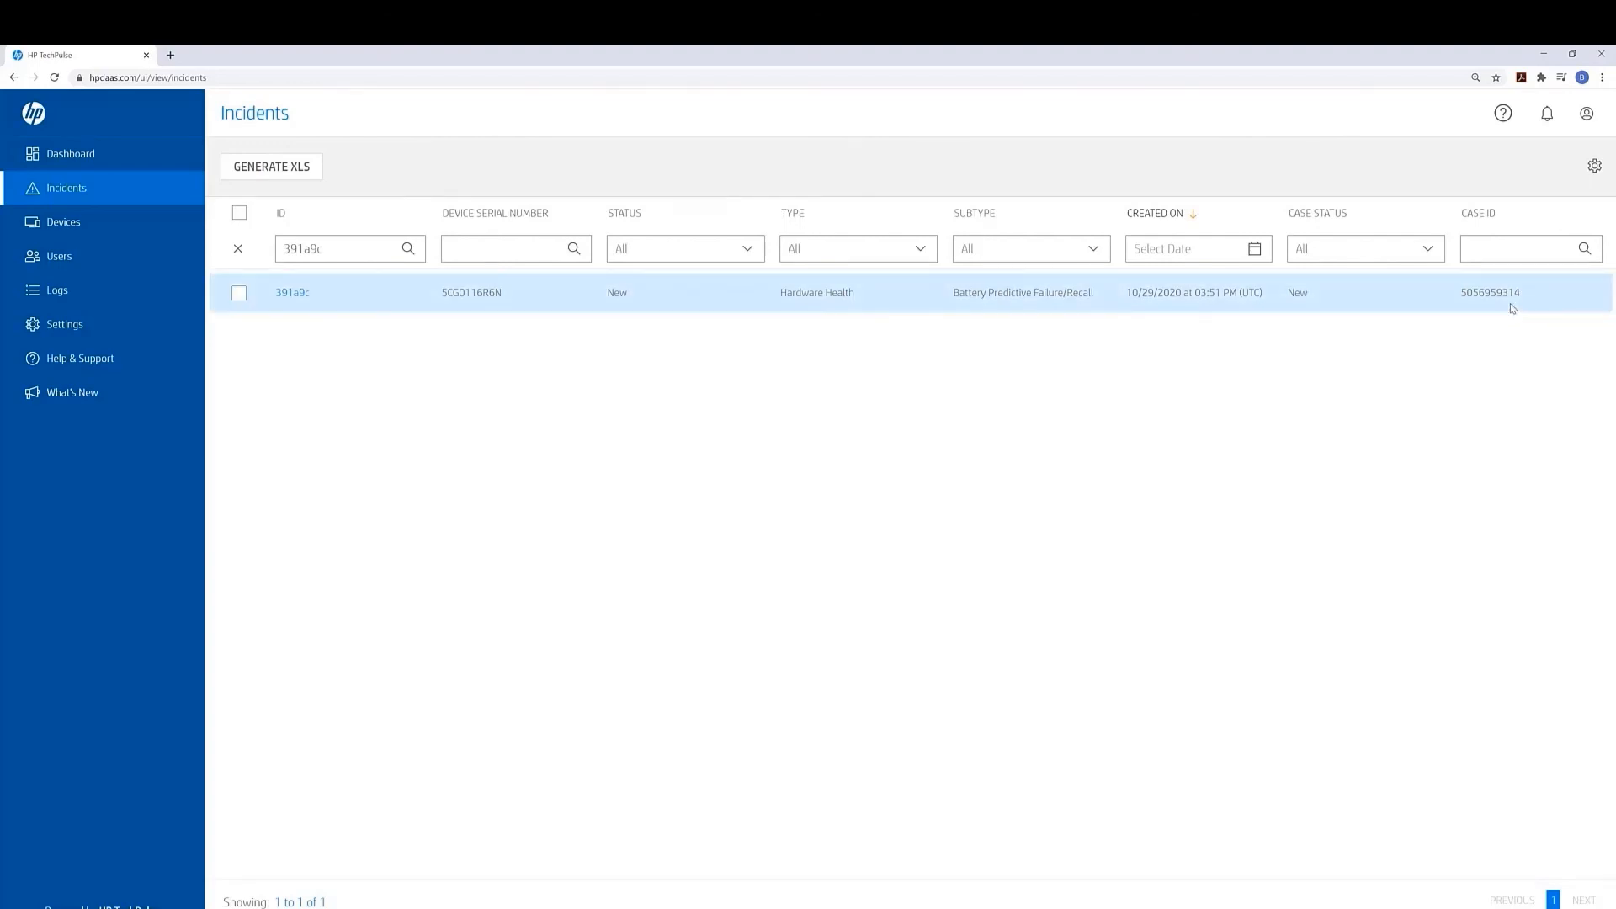